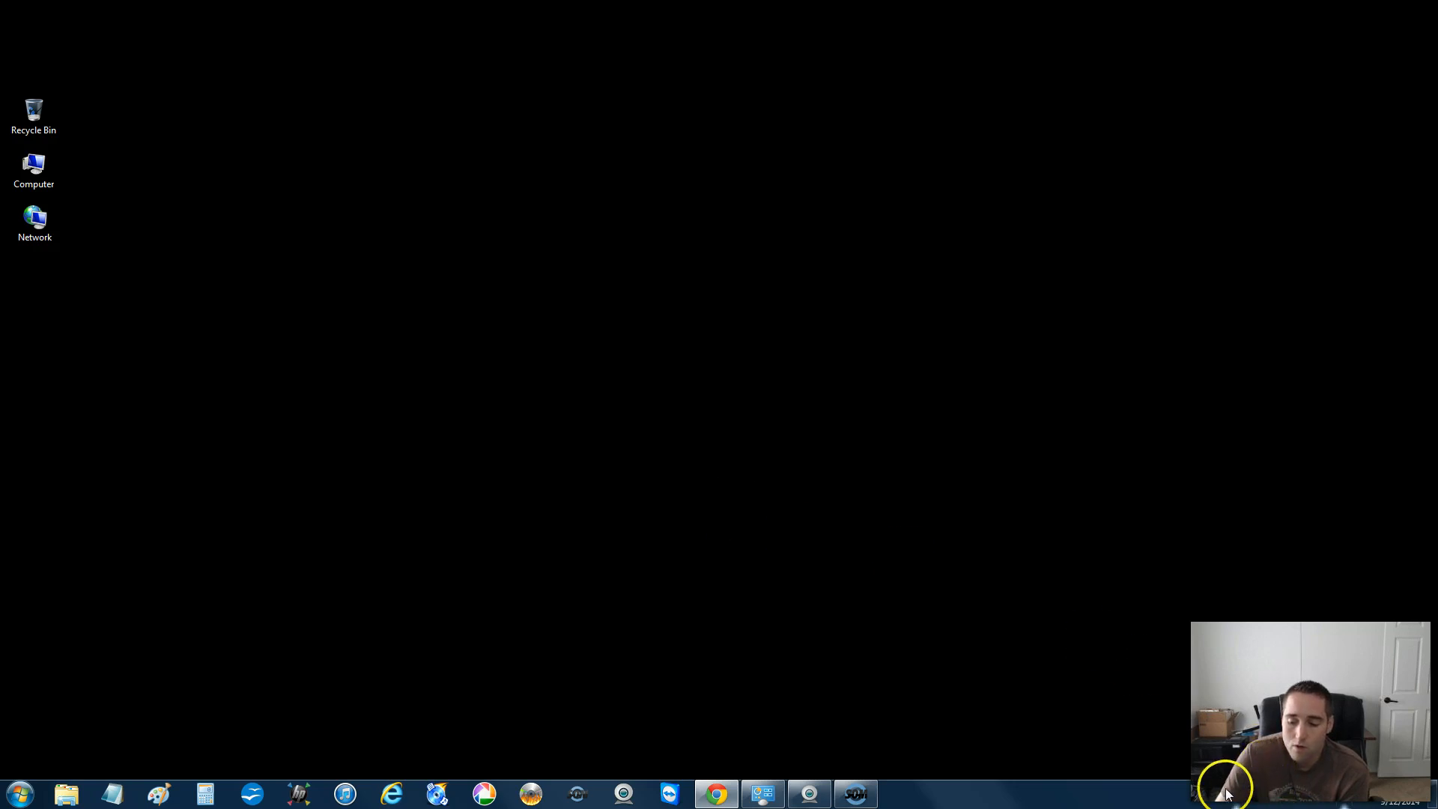
pyautogui.moveTo(1165, 642)
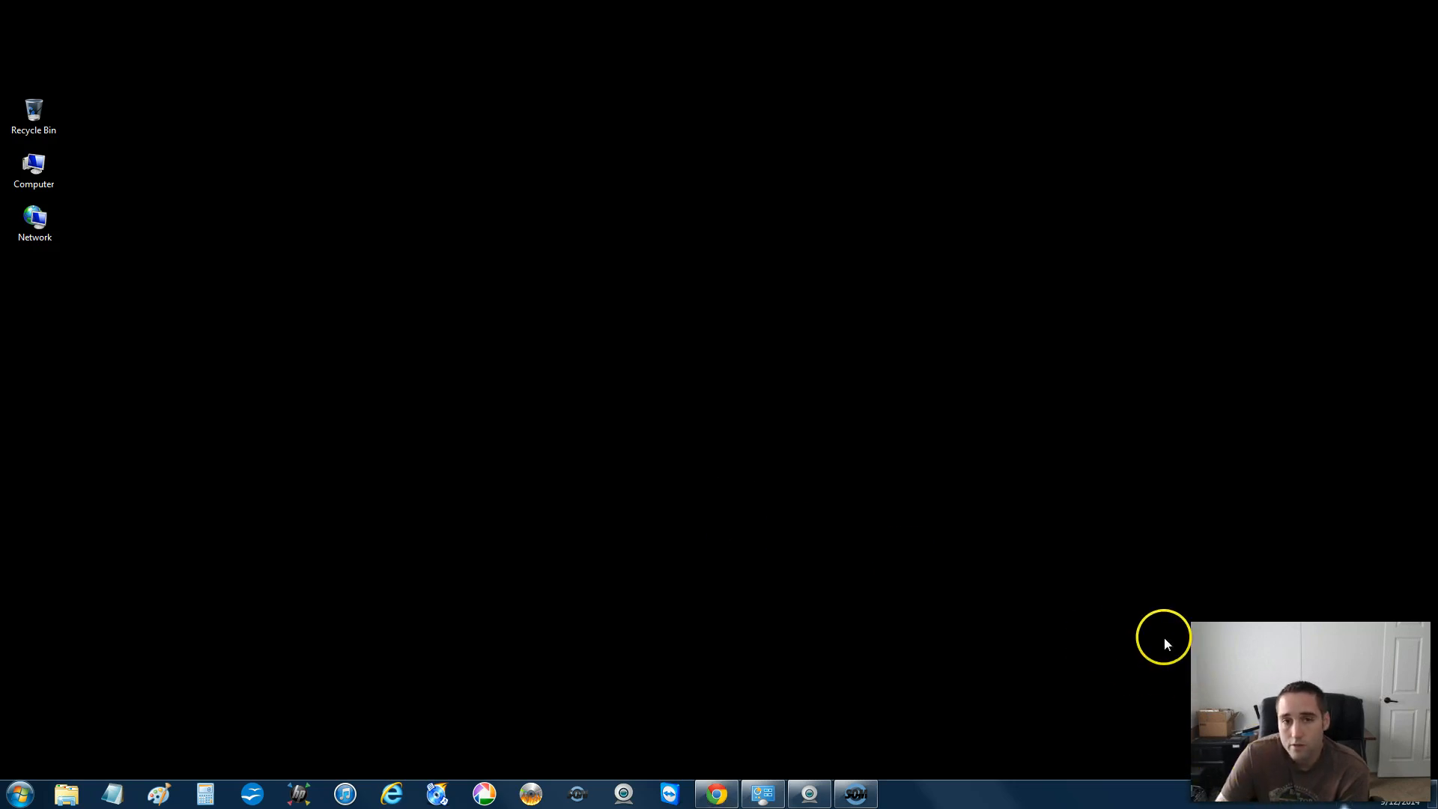
pyautogui.moveTo(842, 465)
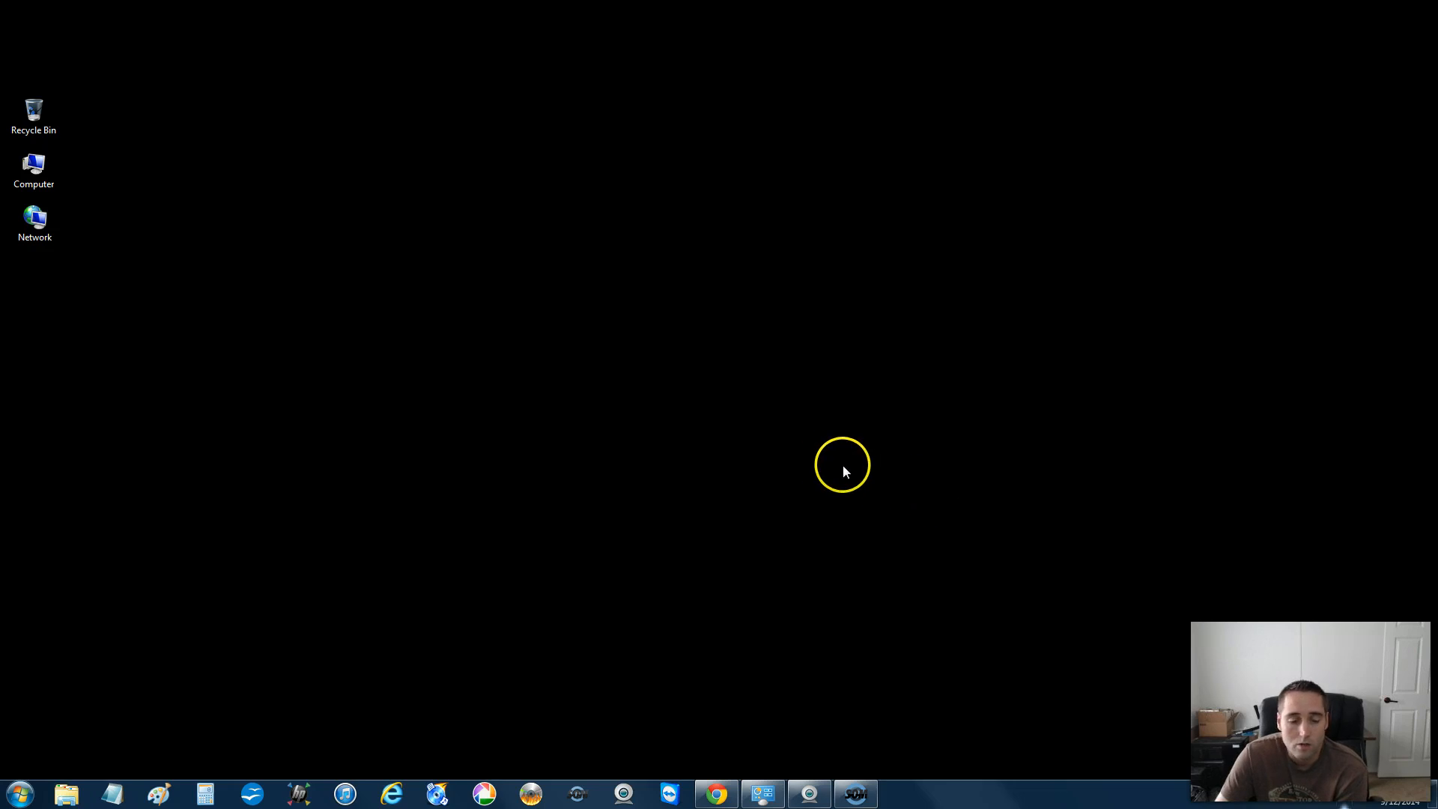
pyautogui.moveTo(809, 462)
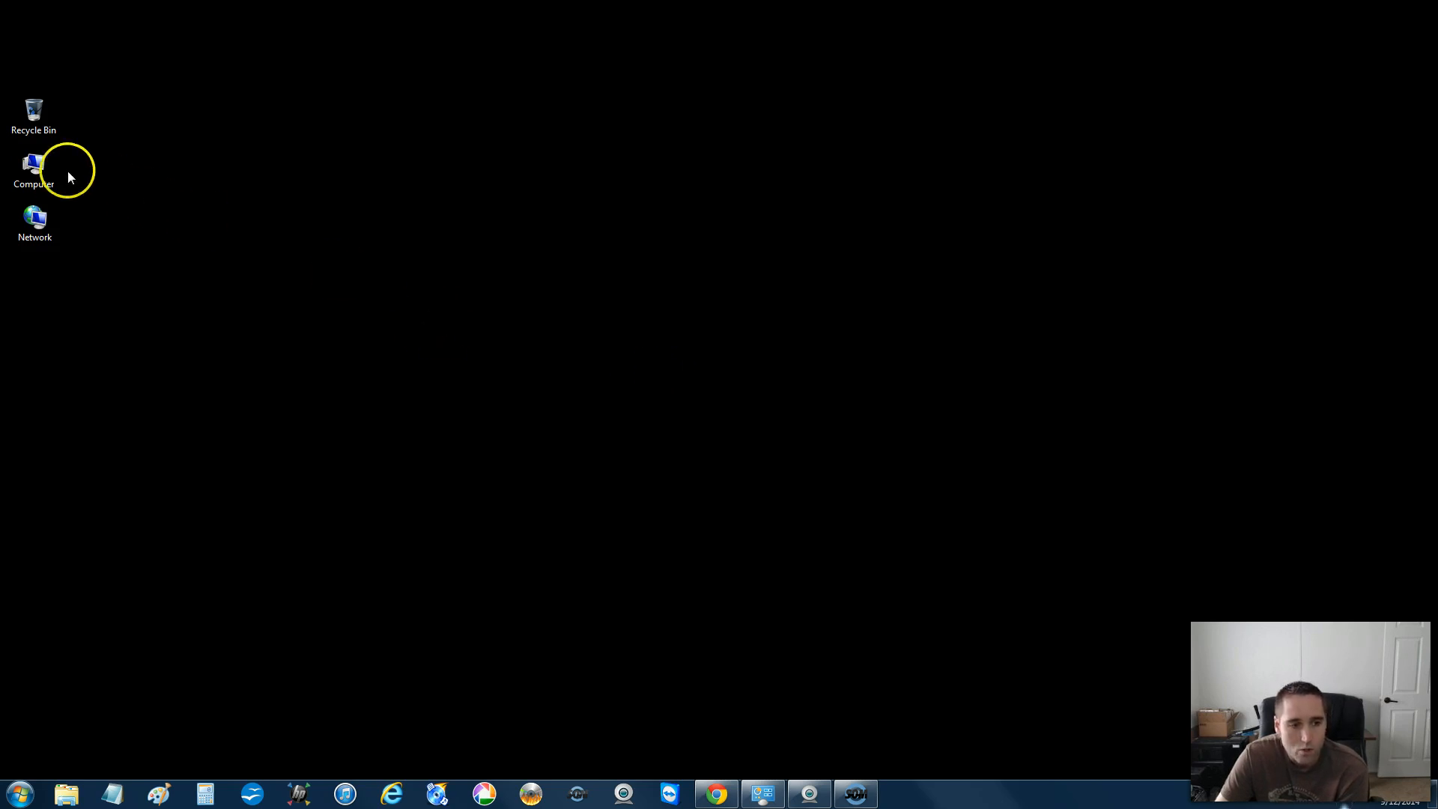
pyautogui.moveTo(573, 436)
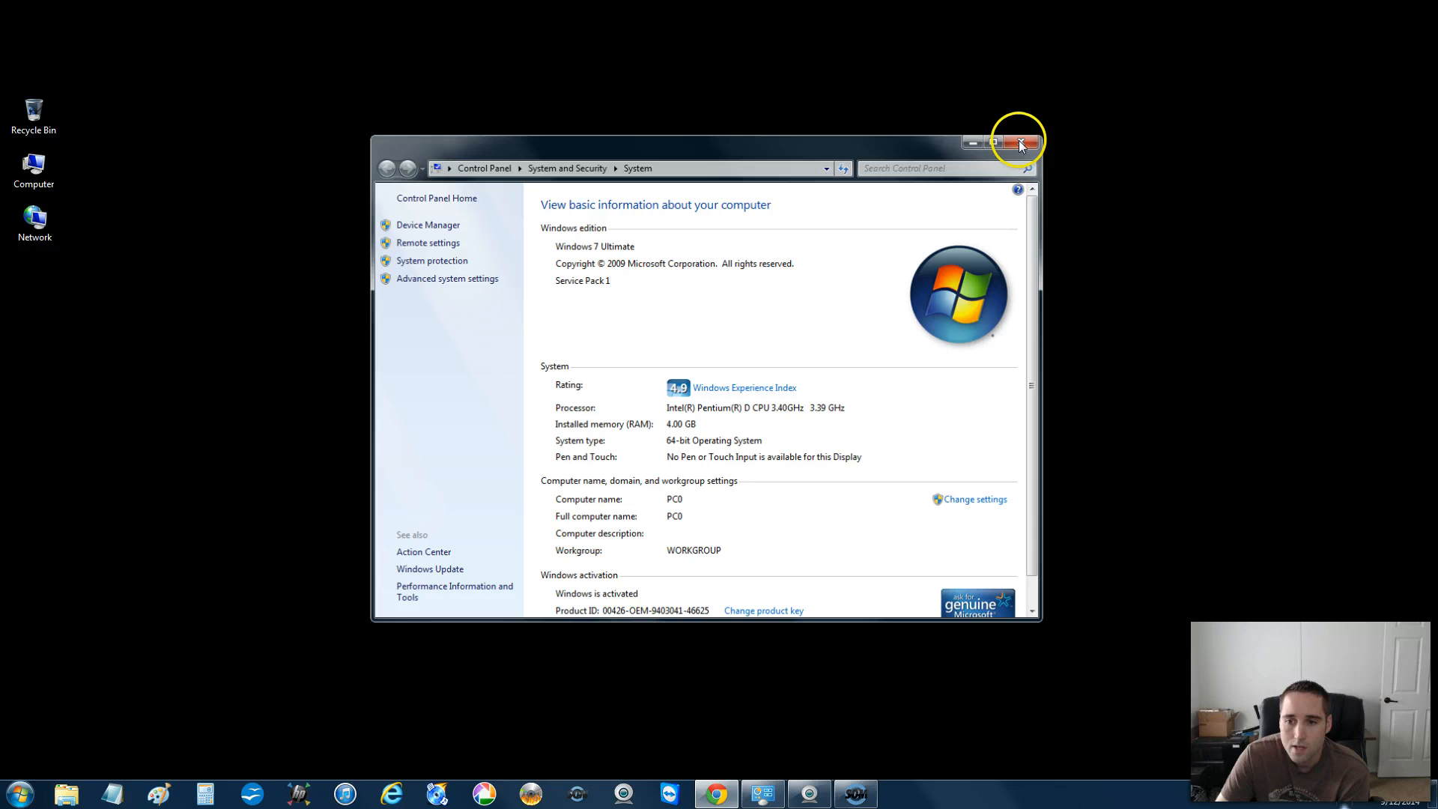
# Close the basic computer information window and open Control Panel from the Start menu.
pyautogui.click(1018, 143)
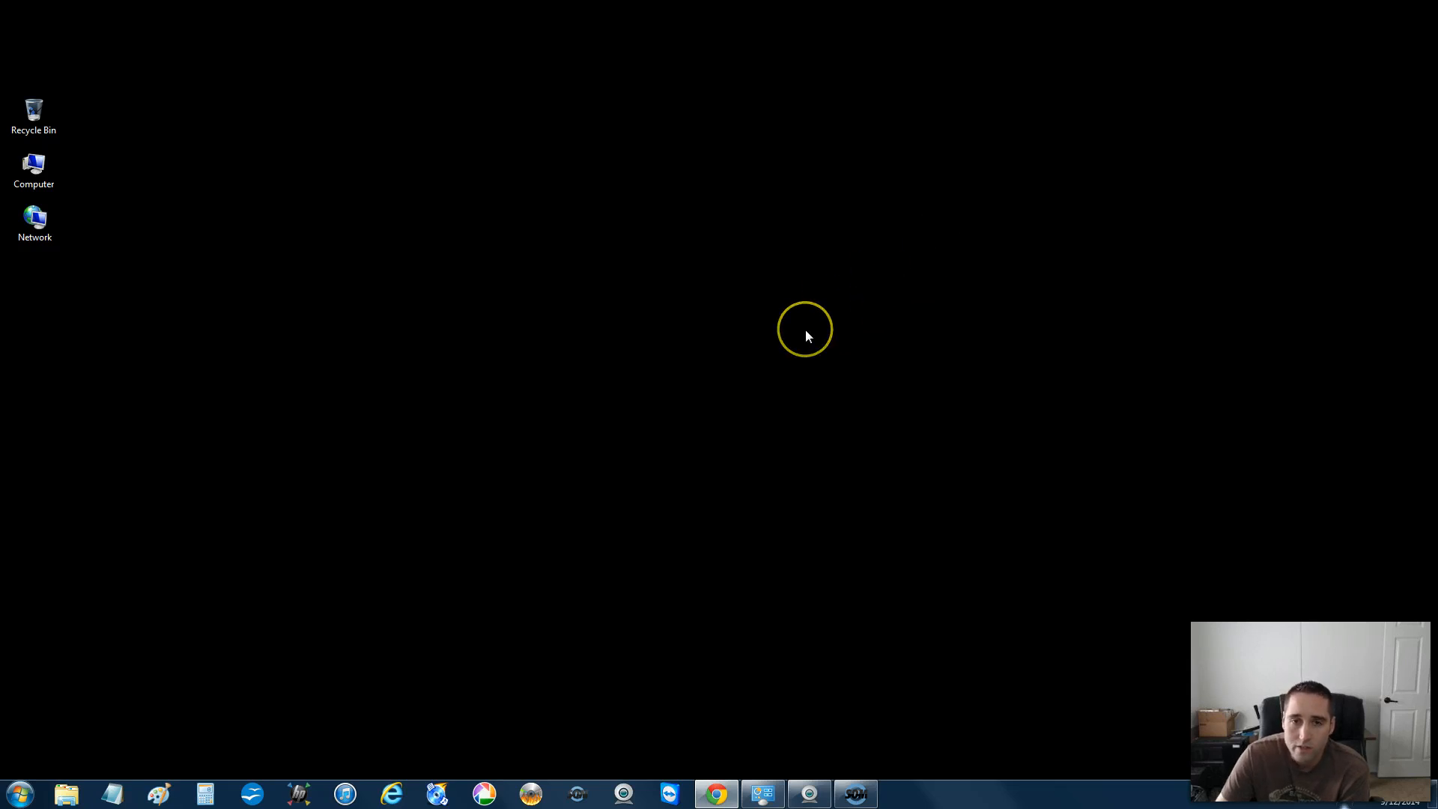
pyautogui.moveTo(679, 420)
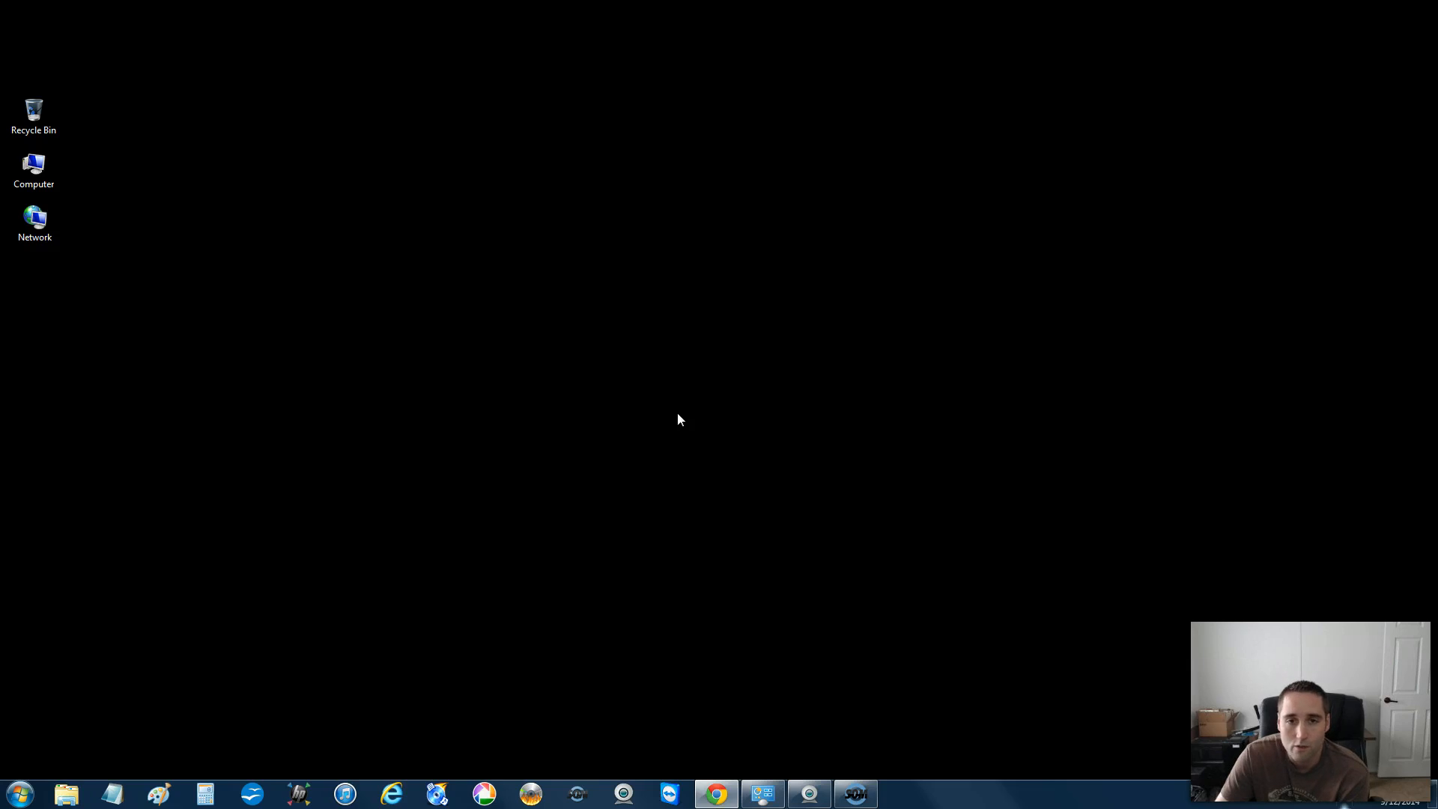
pyautogui.click(450, 556)
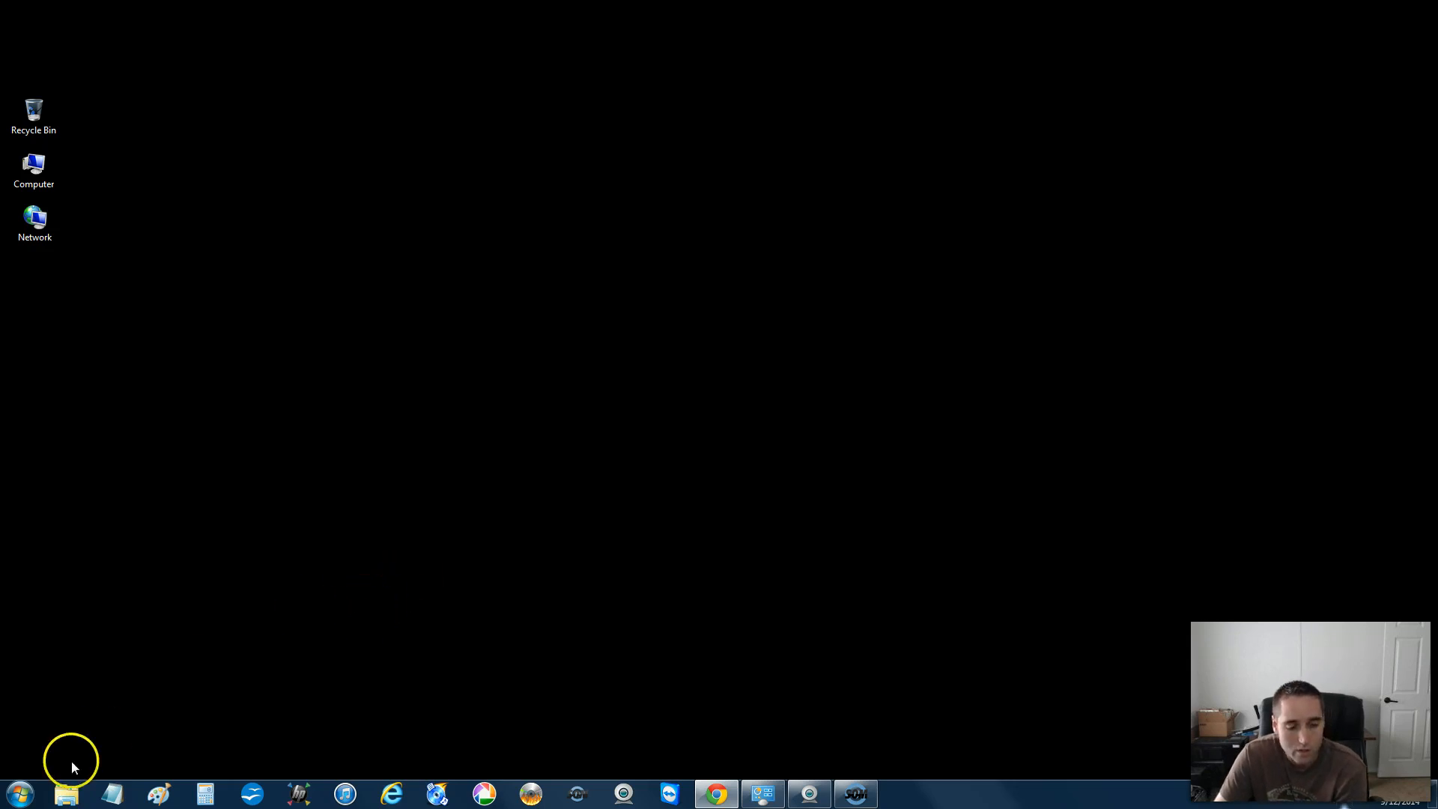
pyautogui.click(16, 794)
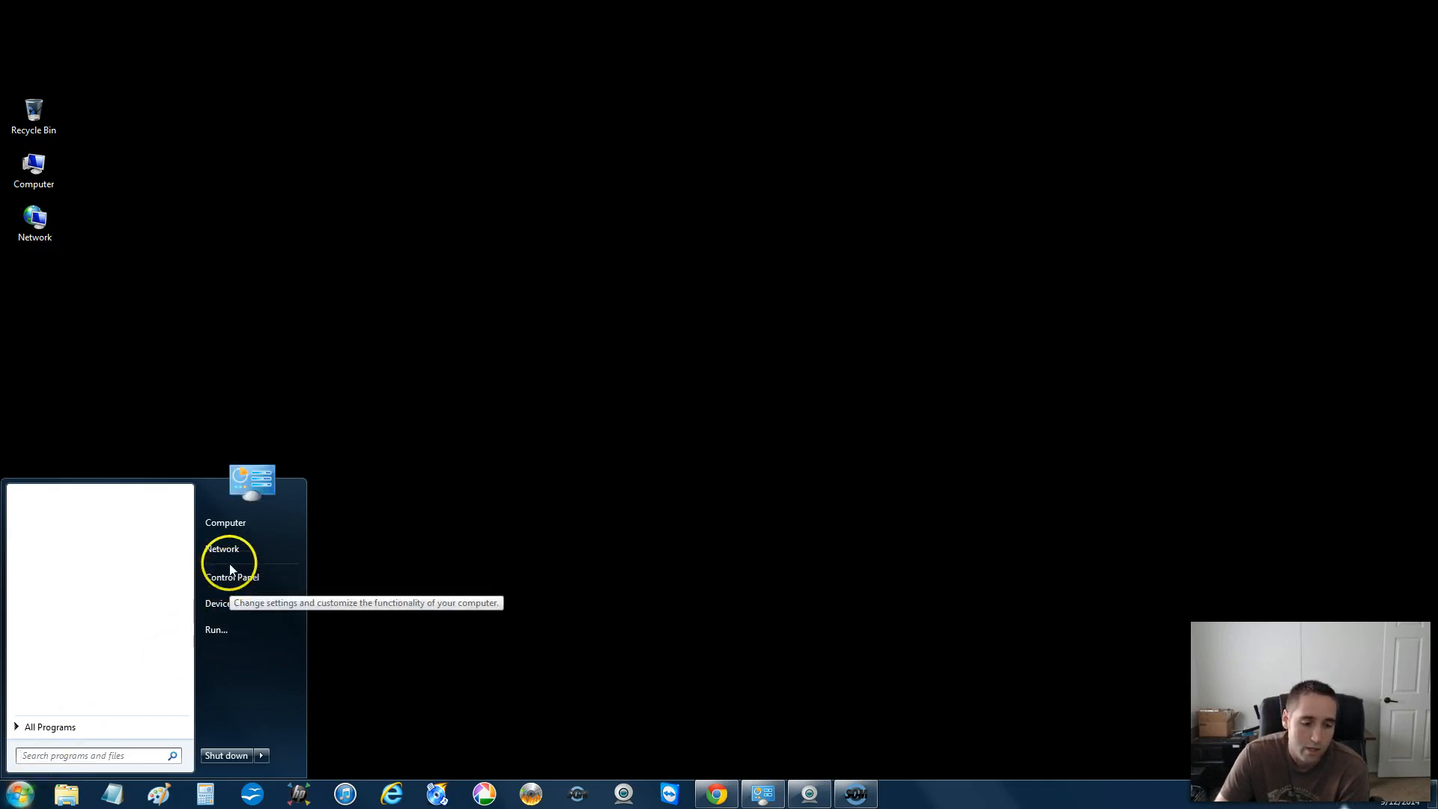
pyautogui.click(231, 577)
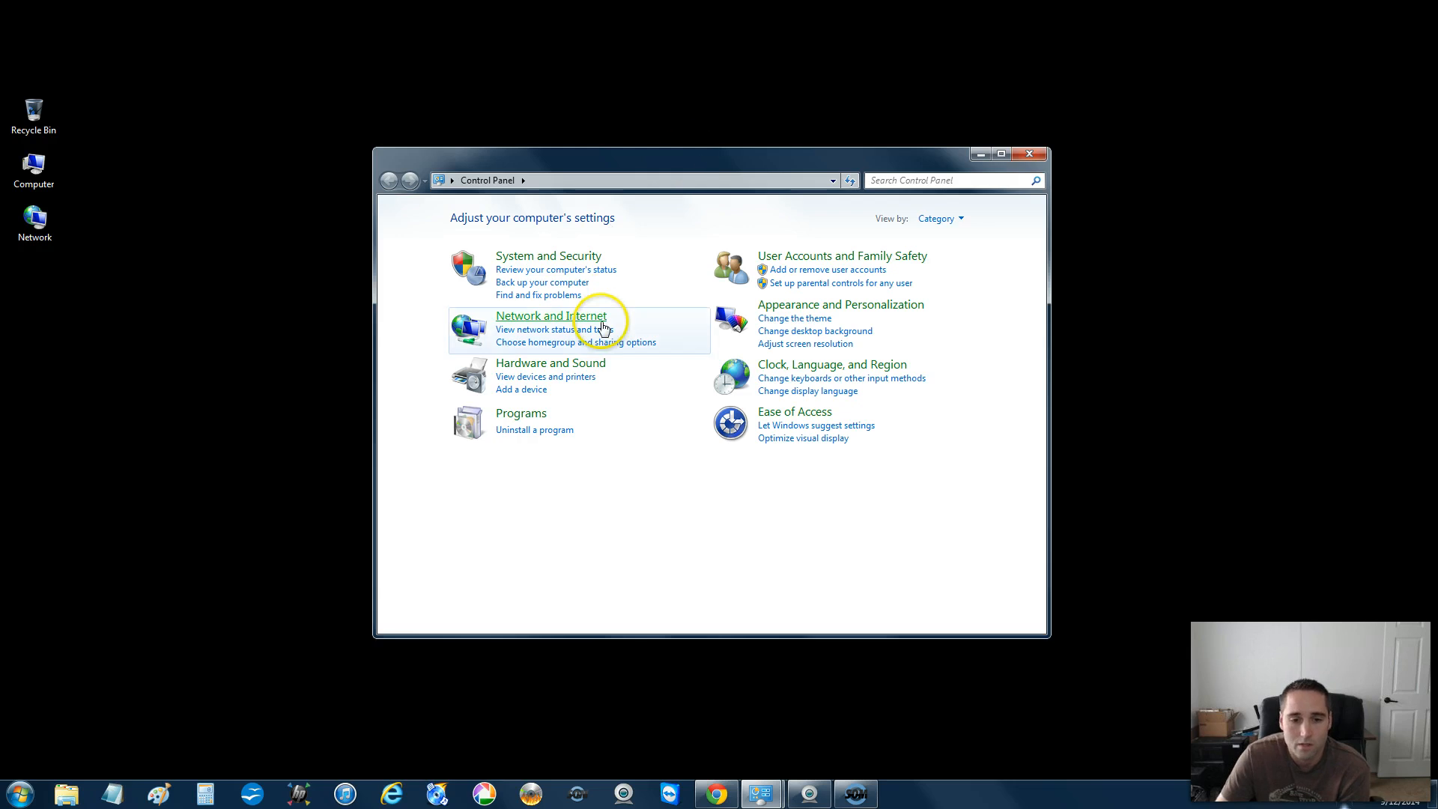
pyautogui.moveTo(564, 168)
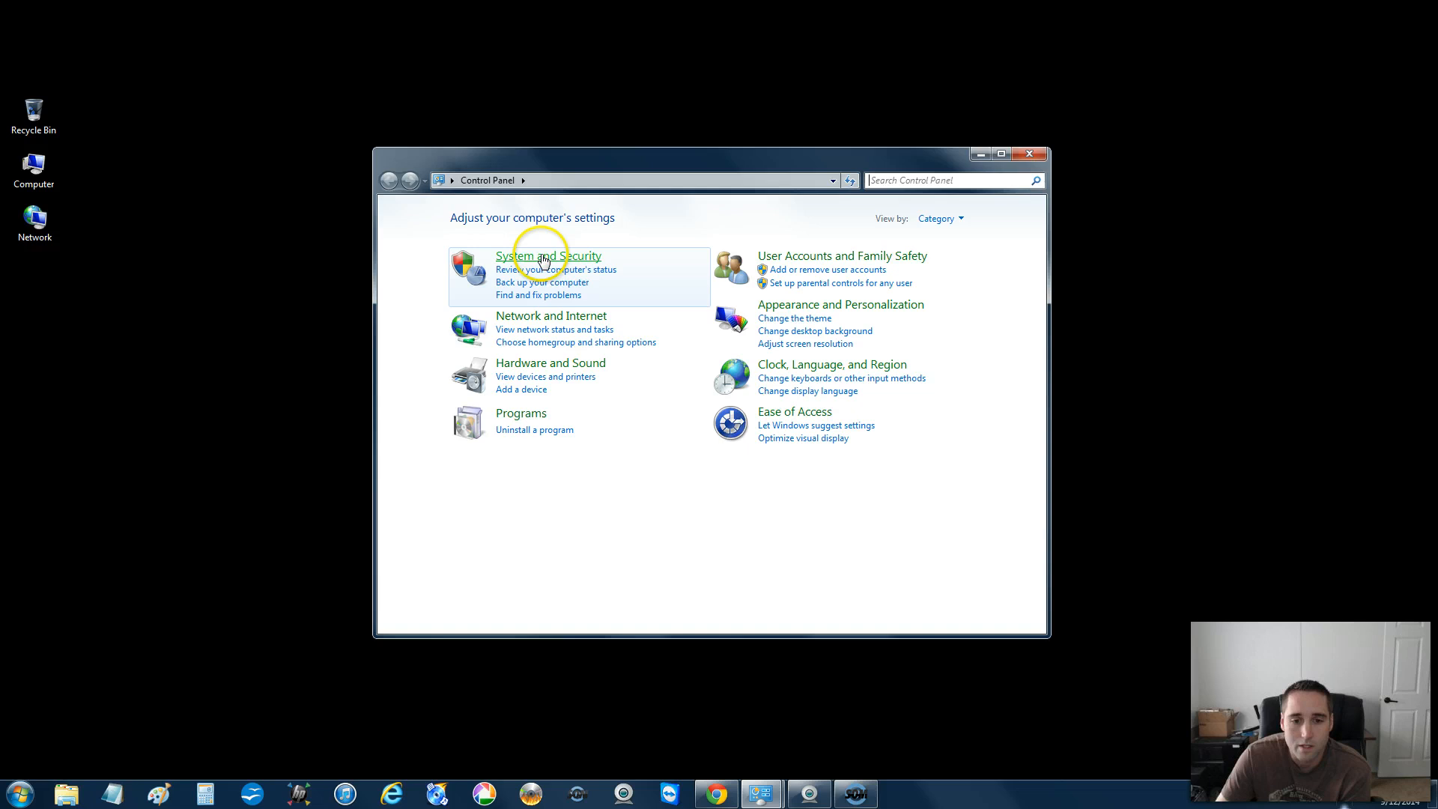
# Go to the System and Security category in Control Panel.
pyautogui.click(548, 254)
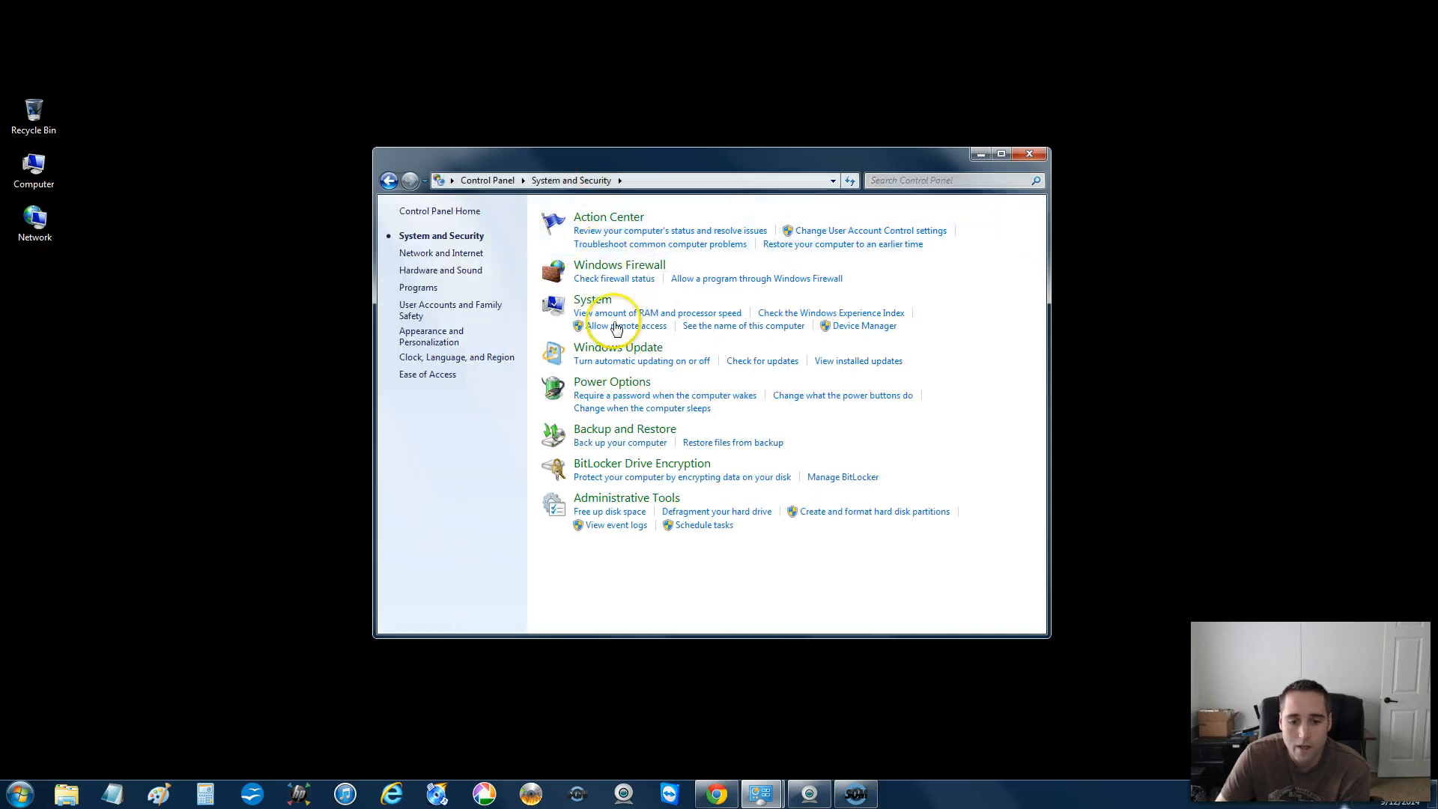
pyautogui.moveTo(625, 498)
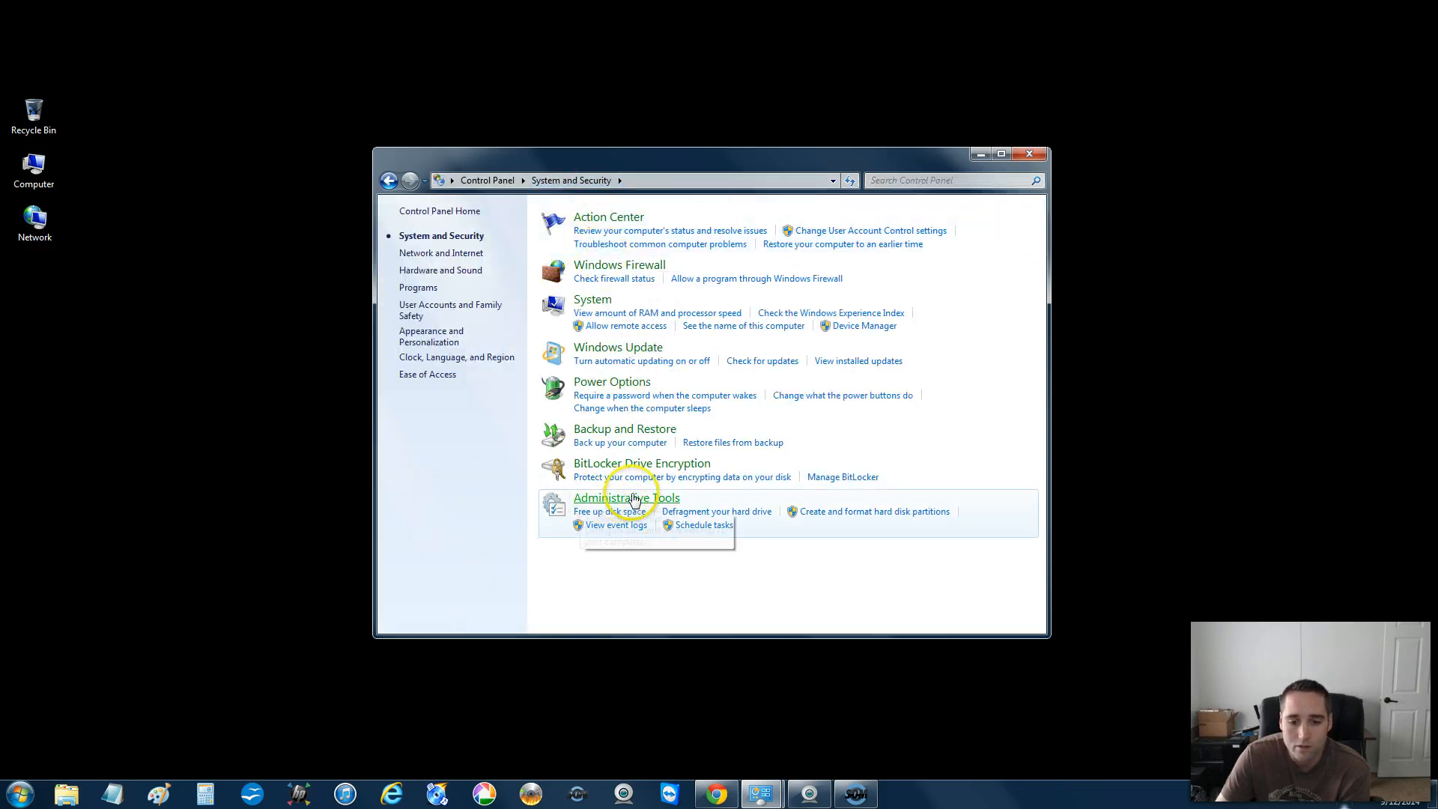
pyautogui.moveTo(625, 497)
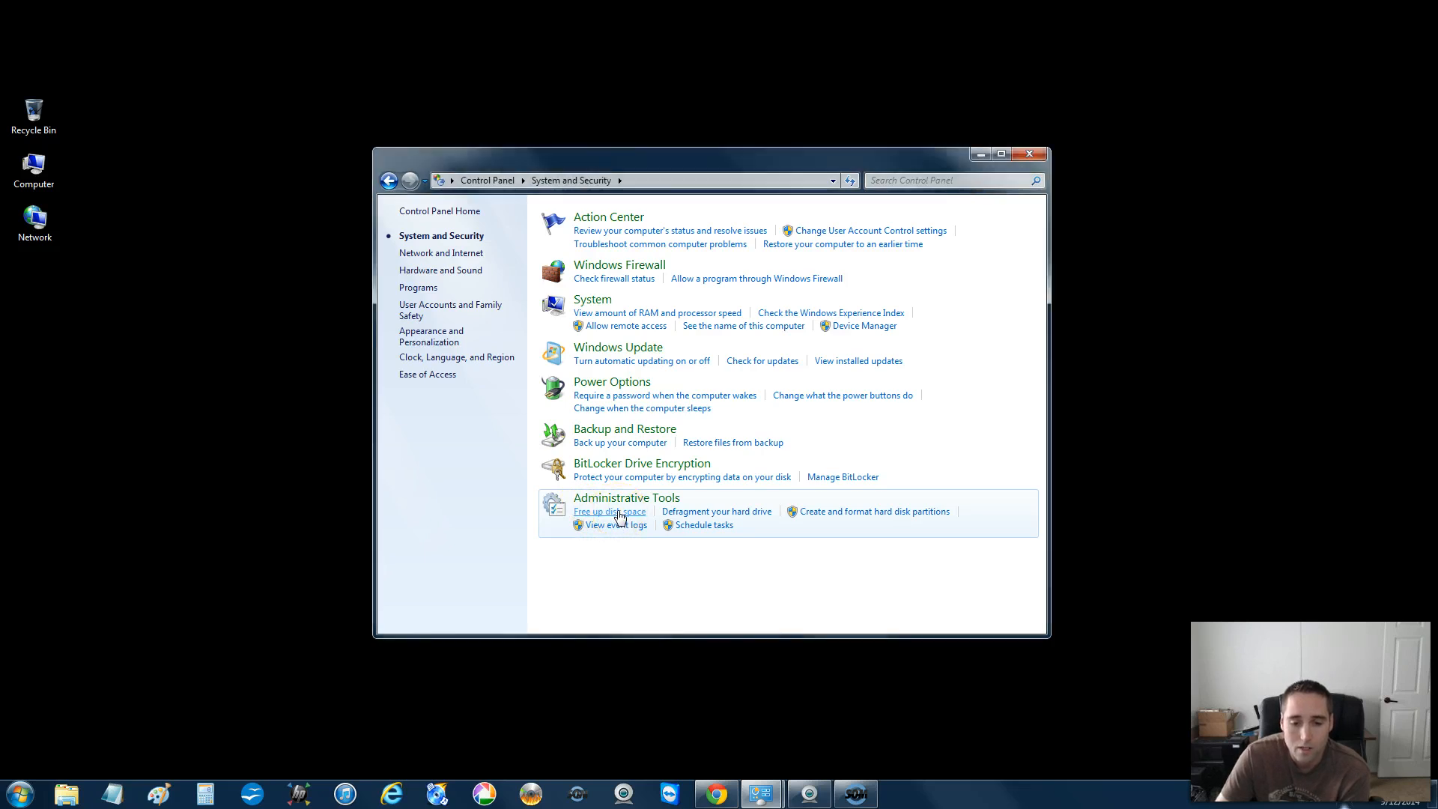
pyautogui.moveTo(771, 328)
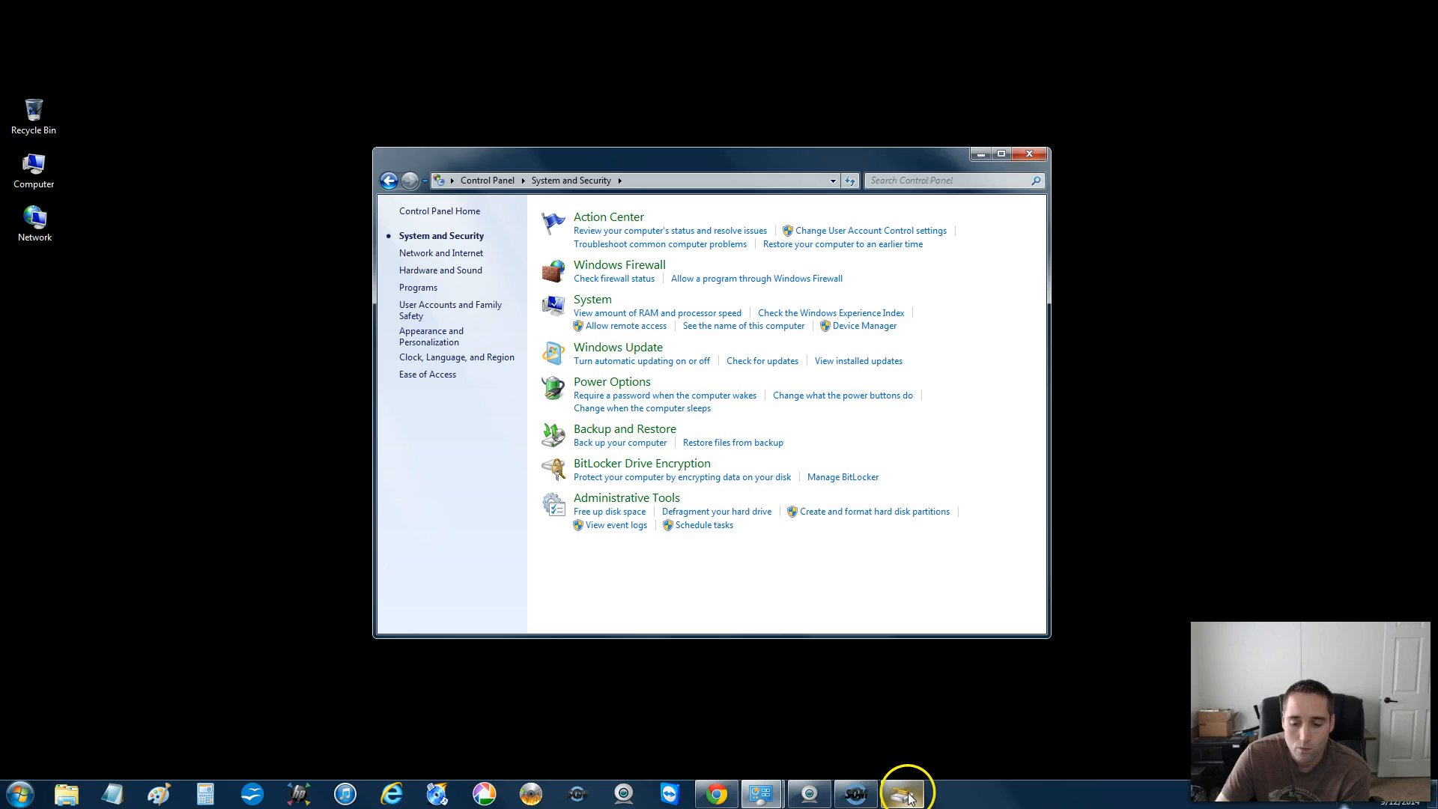
# Bring the Disk Cleanup progress window forward and close Control Panel.
pyautogui.click(902, 793)
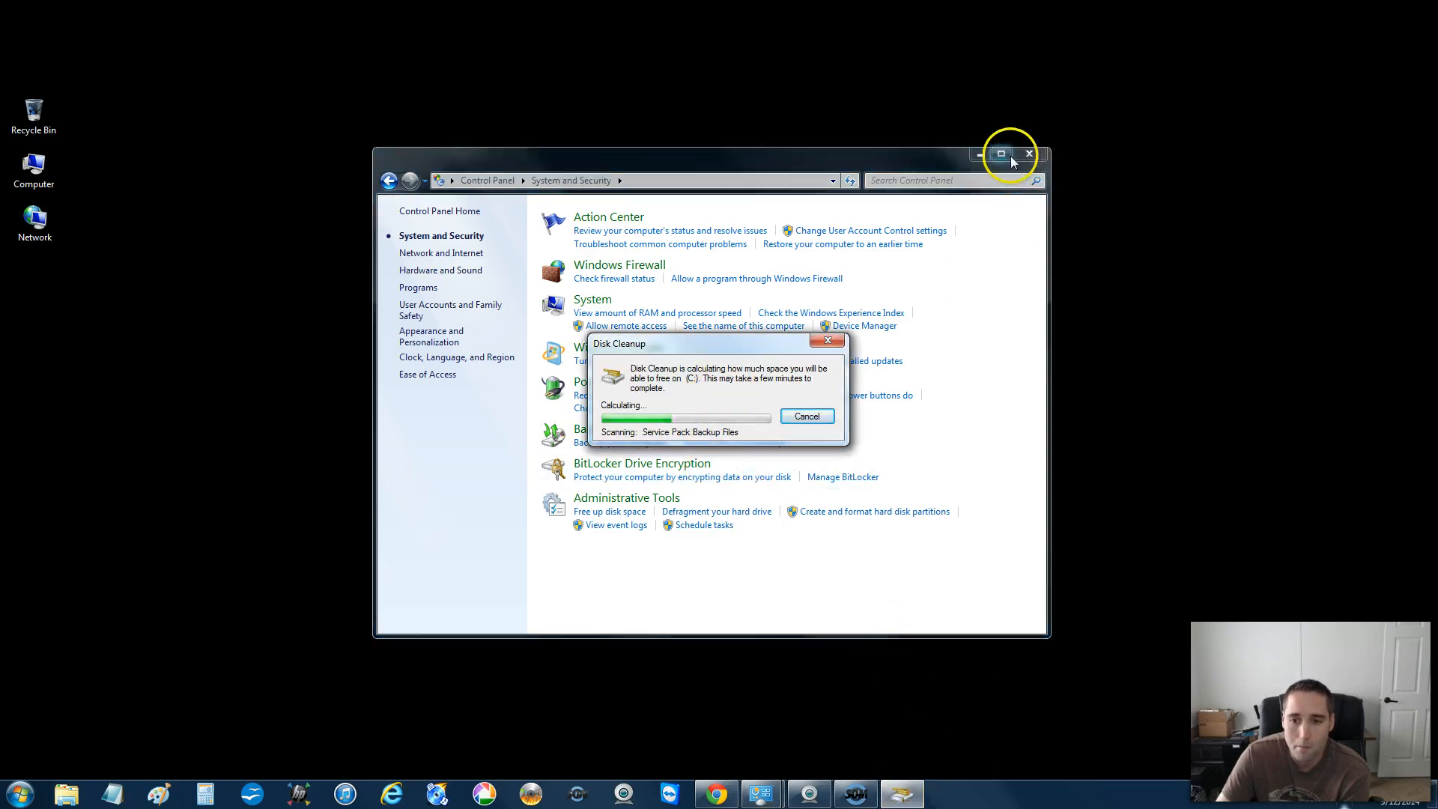
pyautogui.click(1001, 153)
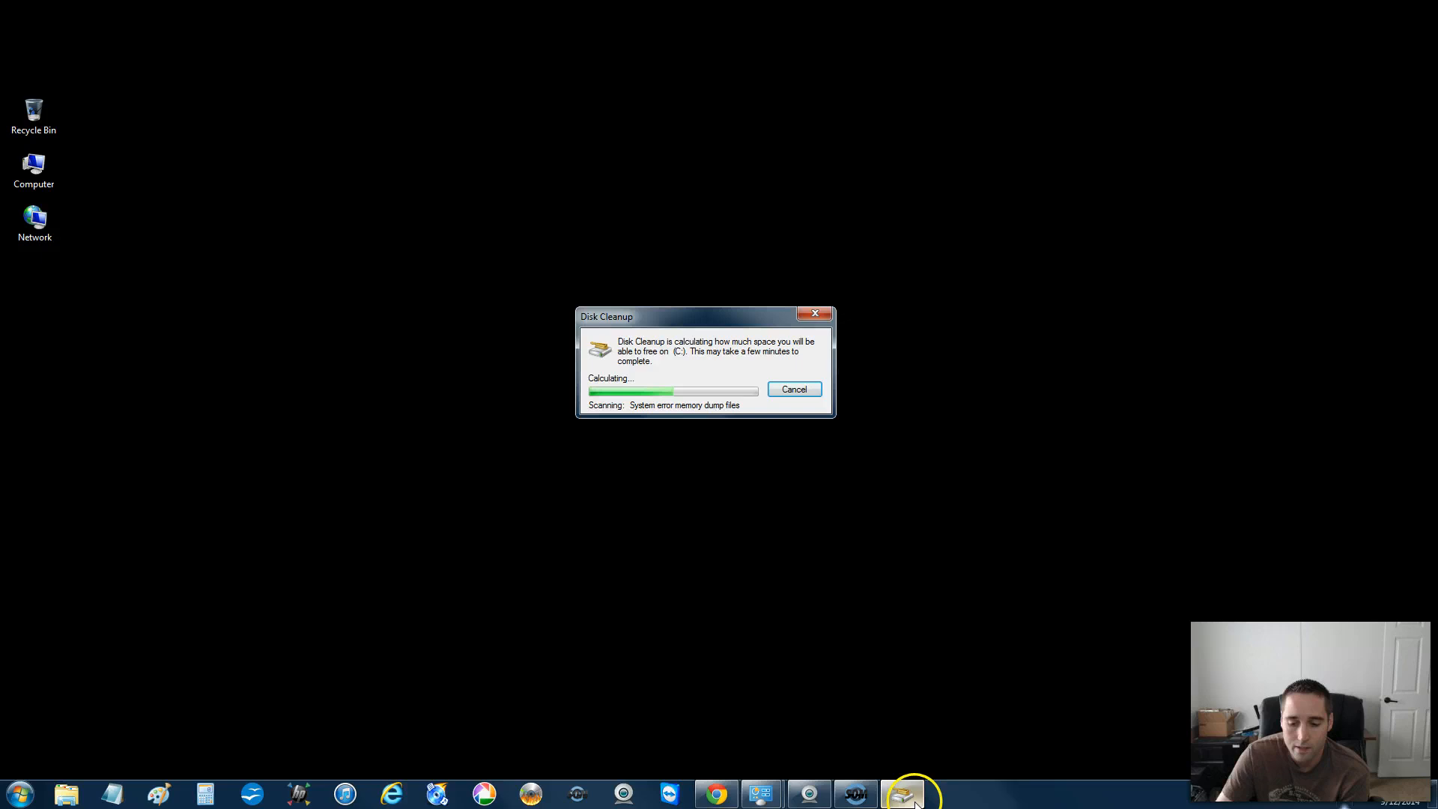
pyautogui.moveTo(899, 792)
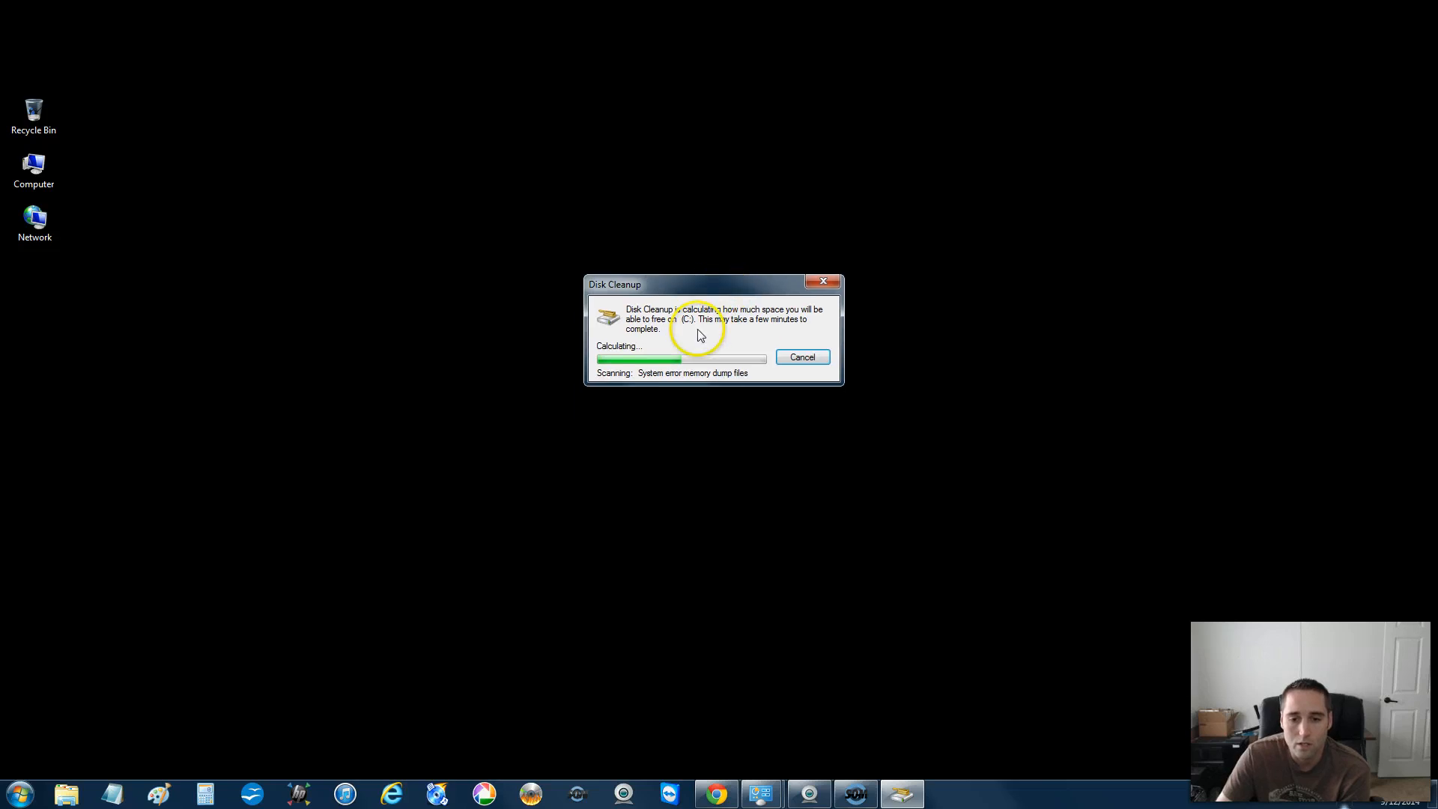
pyautogui.moveTo(729, 320)
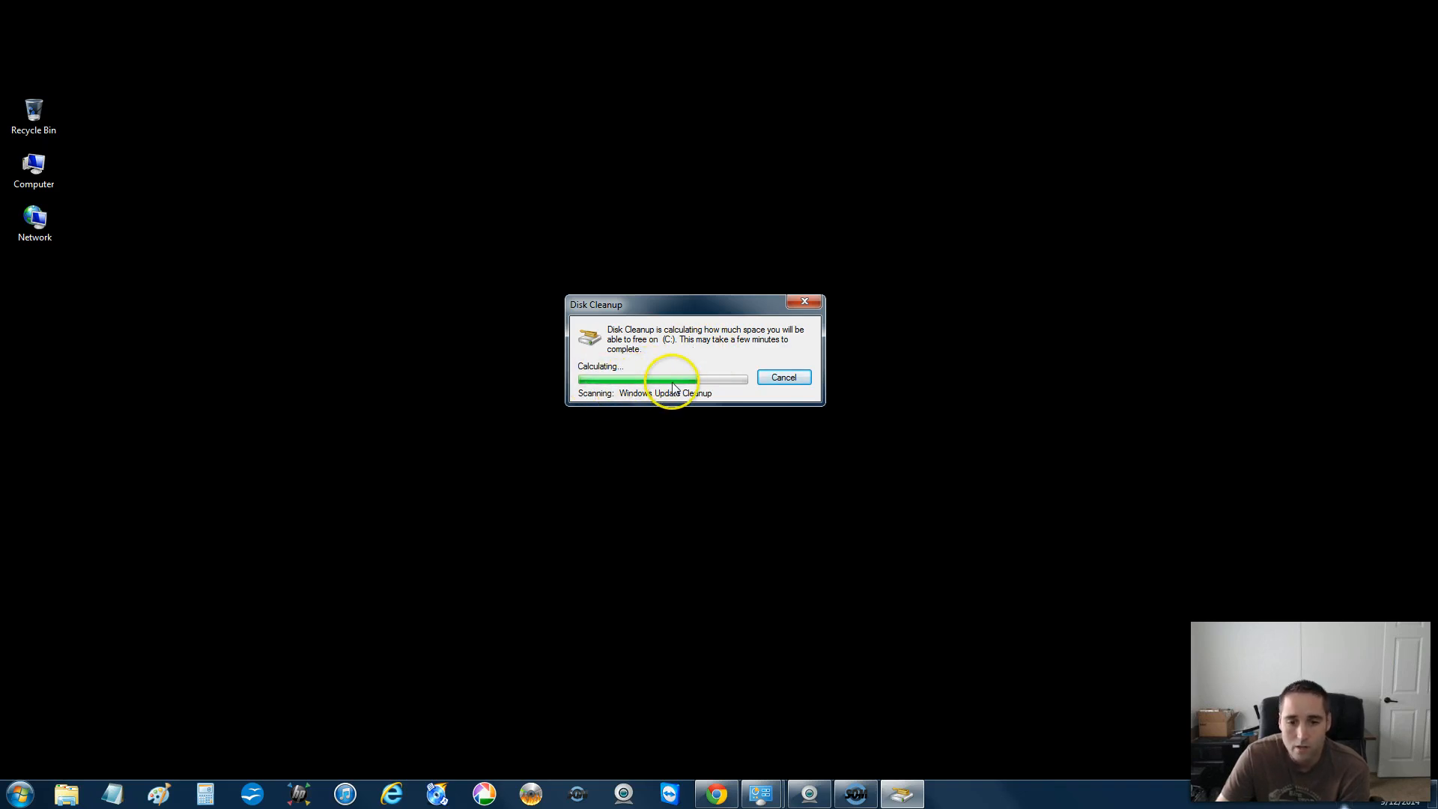
pyautogui.moveTo(704, 311)
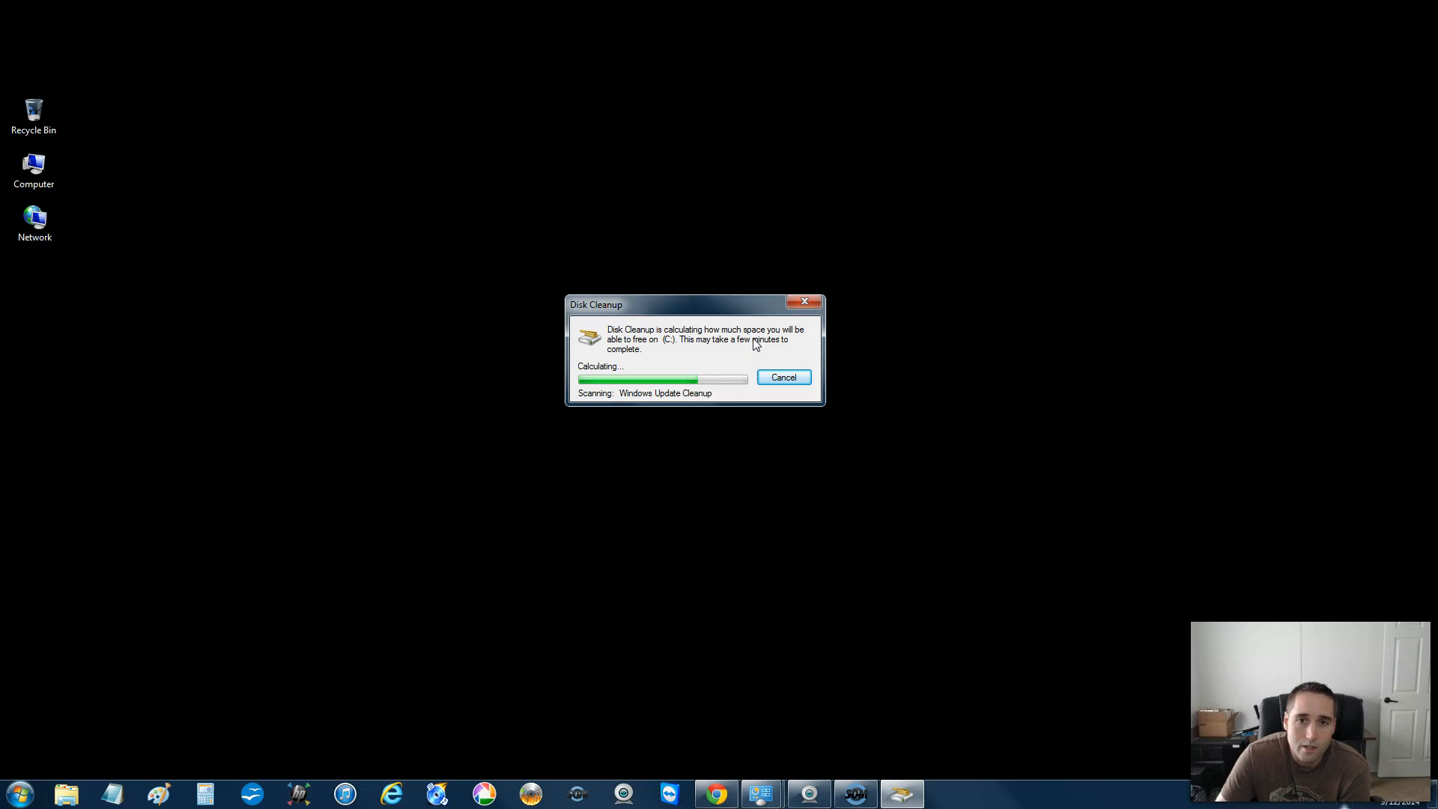
pyautogui.moveTo(738, 279)
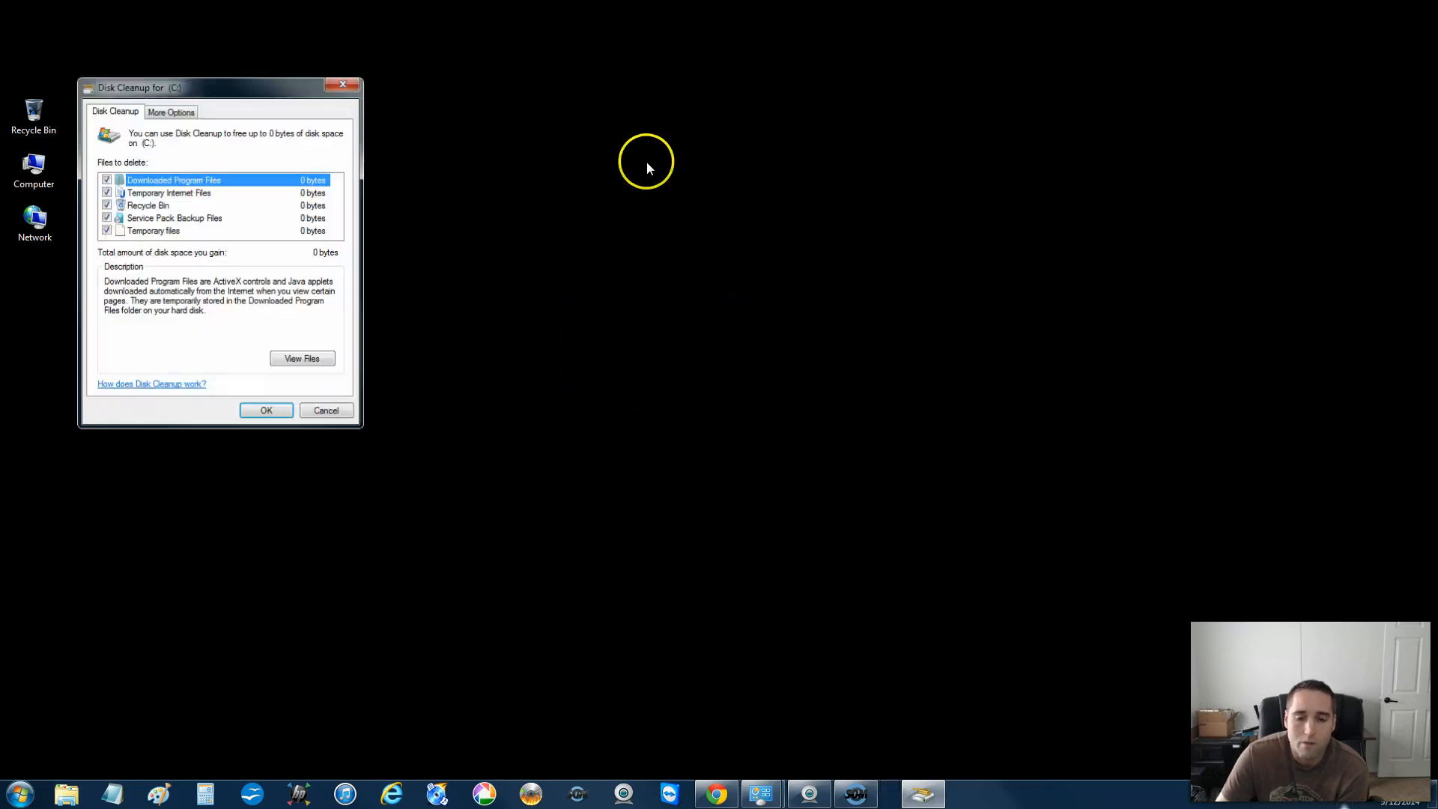
# Center the window and read the Recycle Bin, Temporary Internet Files and Downloaded Program Files descriptions.
pyautogui.moveTo(138, 87); pyautogui.dragTo(595, 217)
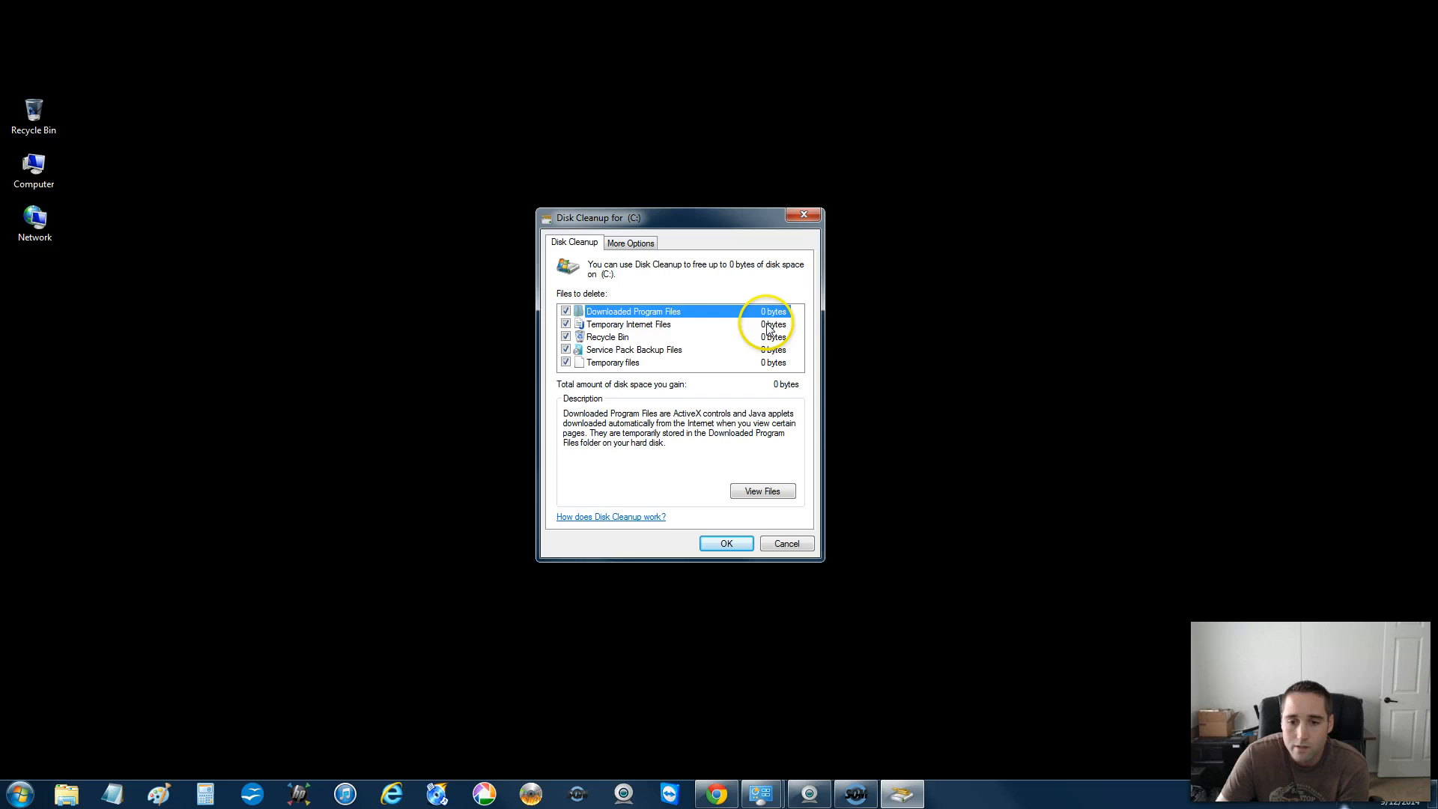
pyautogui.click(633, 349)
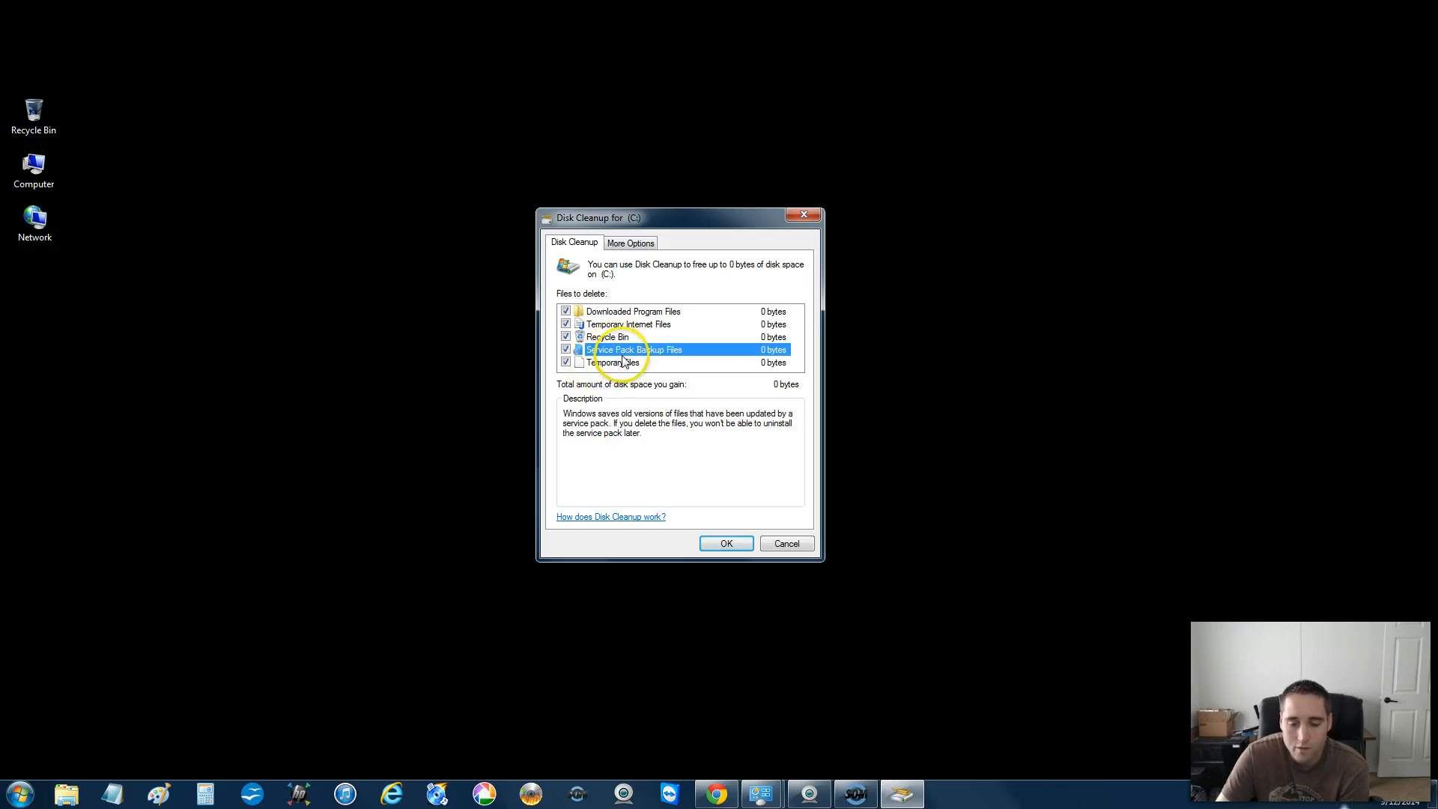
pyautogui.click(607, 337)
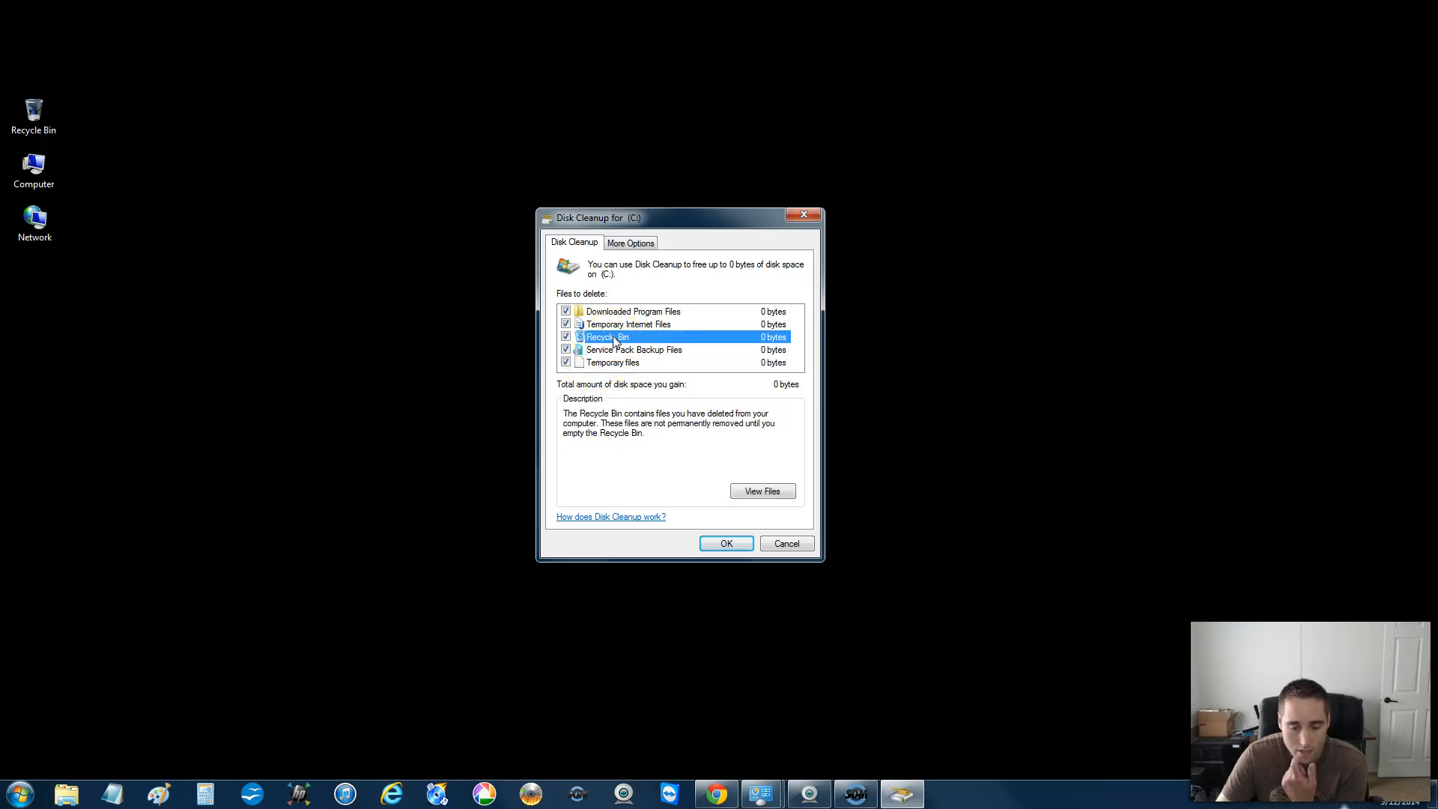
pyautogui.click(628, 324)
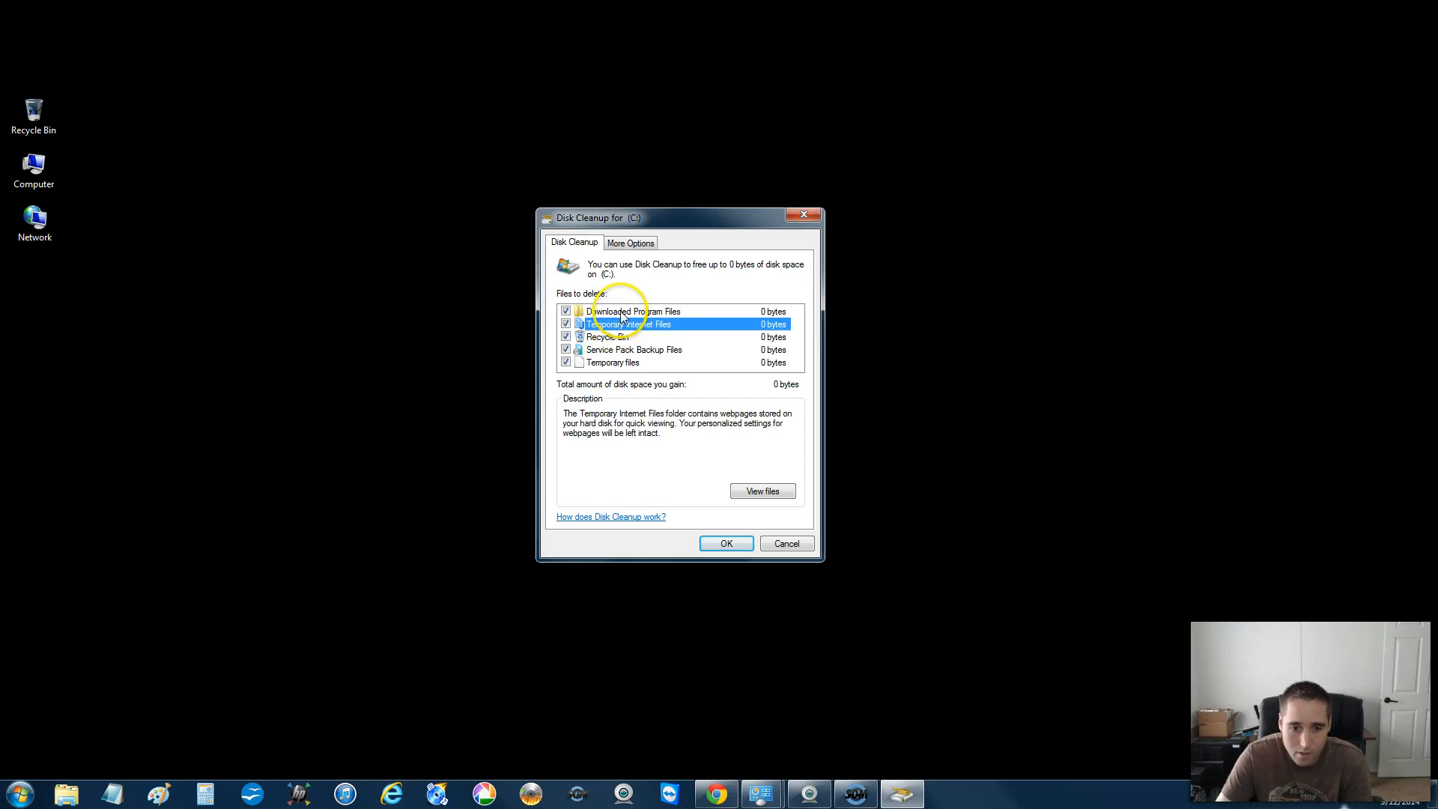
pyautogui.click(634, 310)
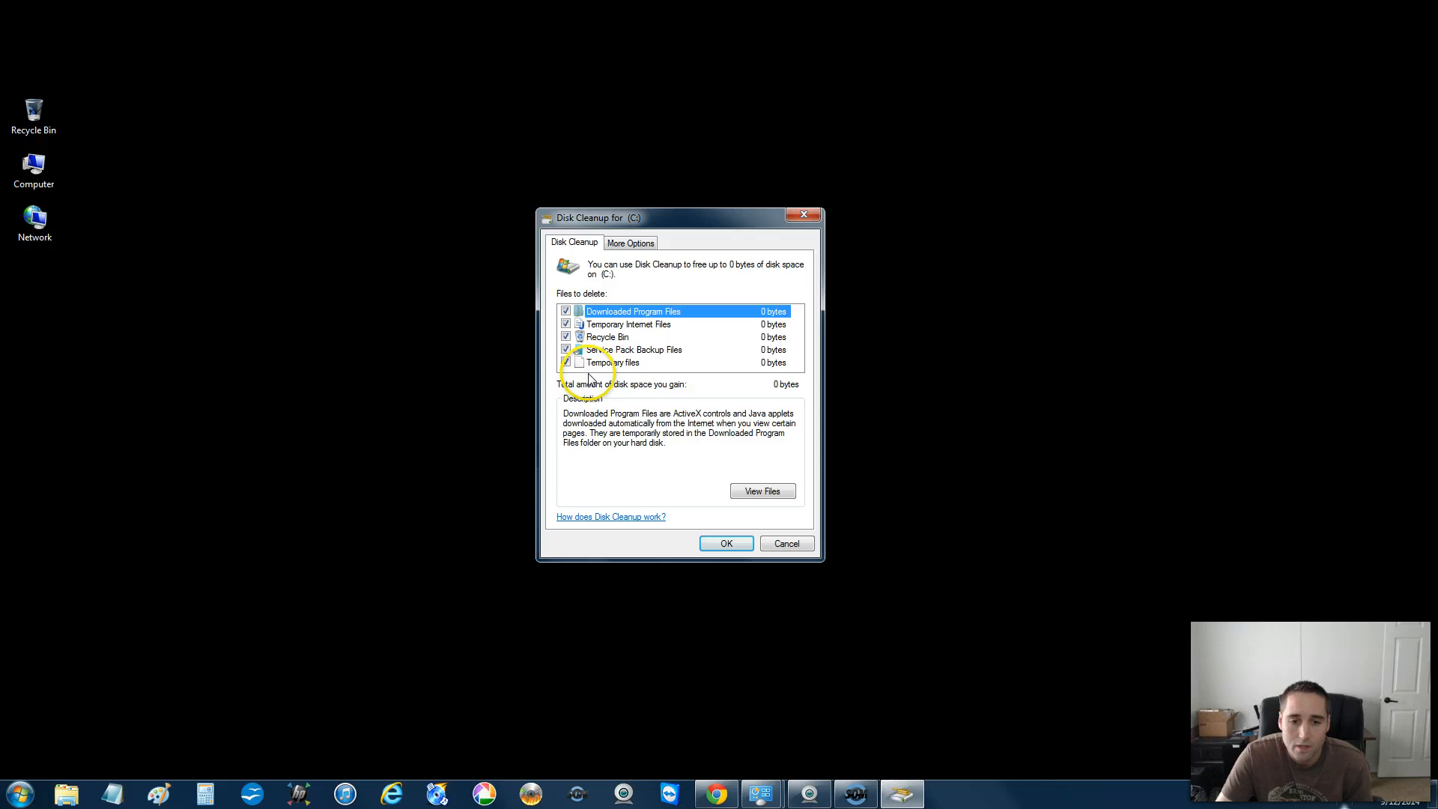
pyautogui.click(566, 361)
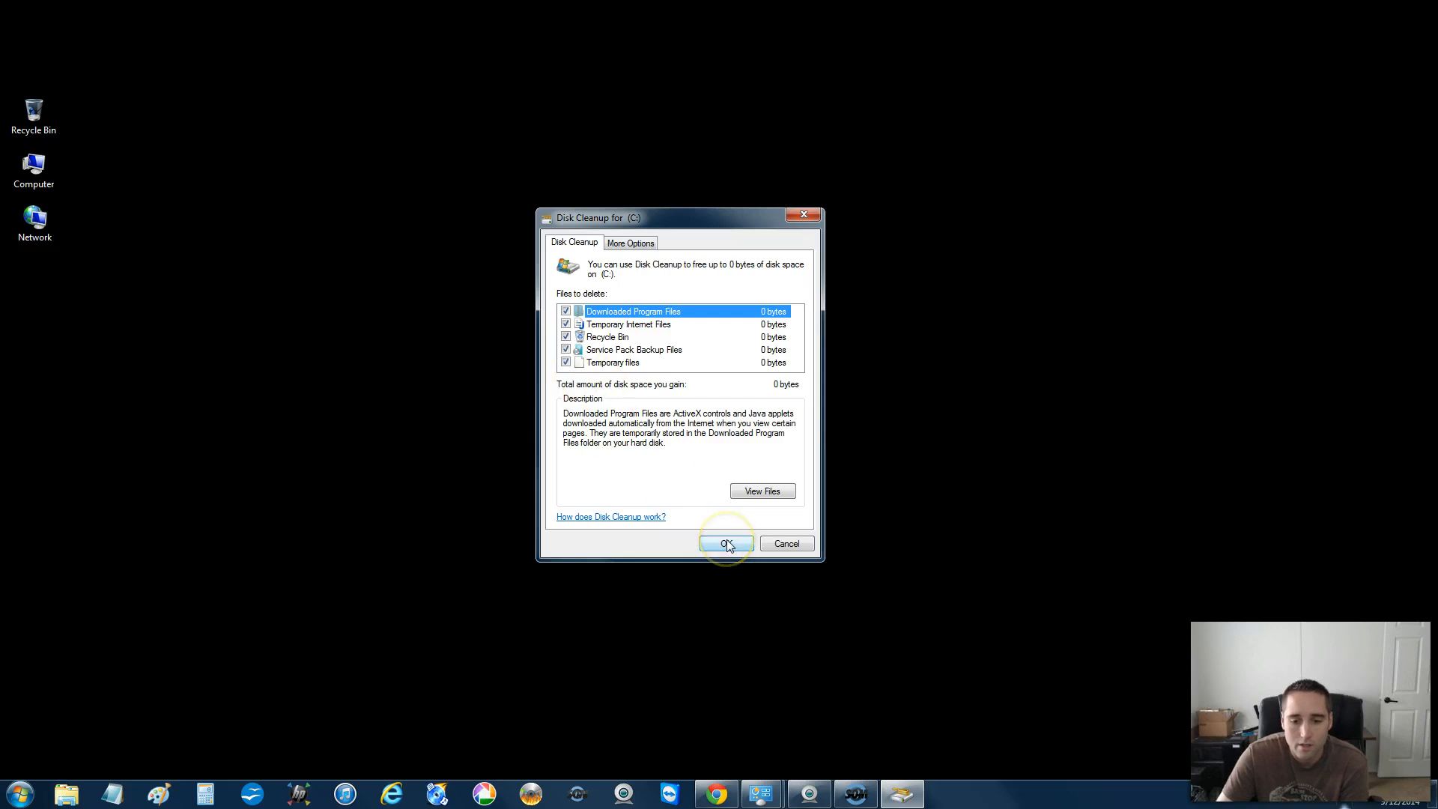
pyautogui.moveTo(628, 283)
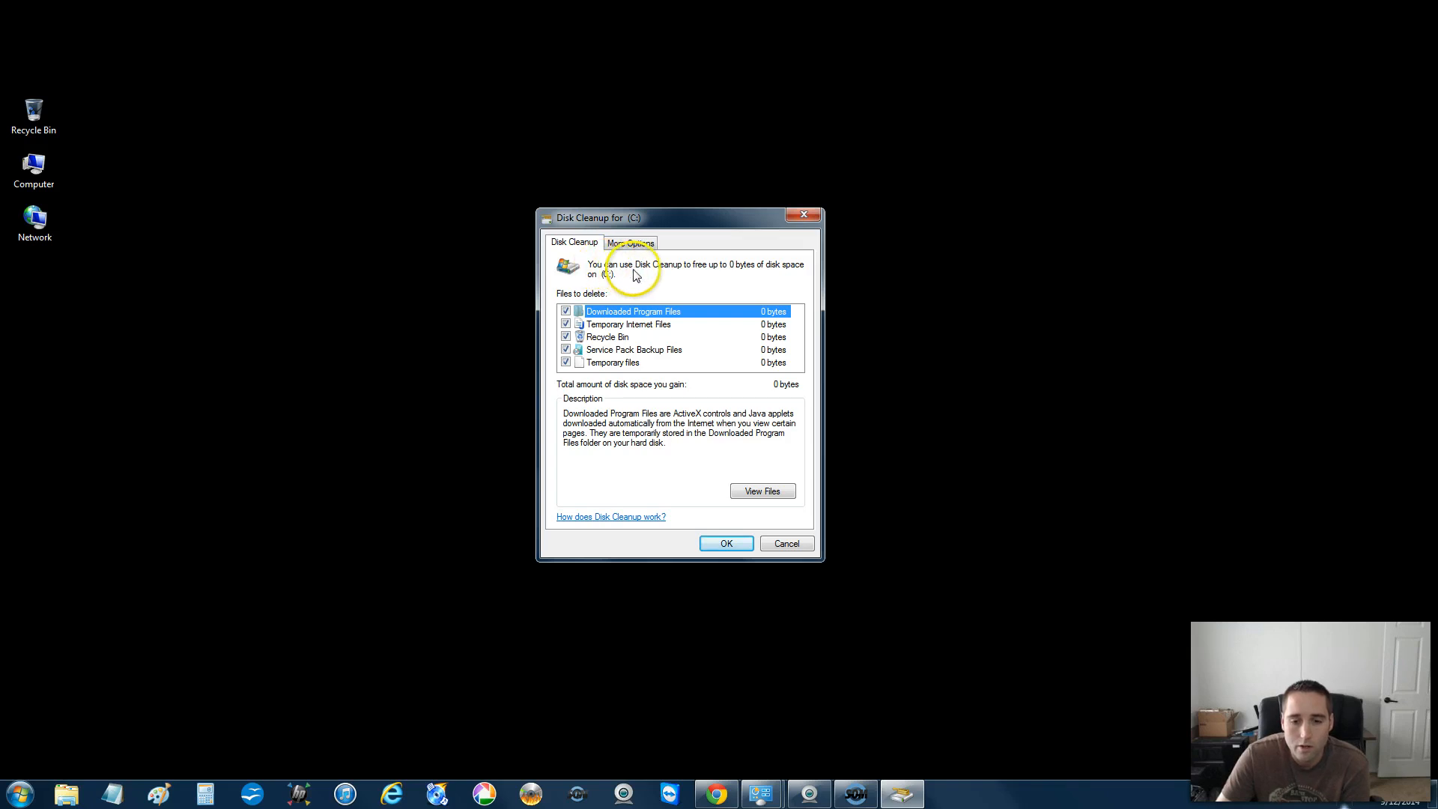
pyautogui.moveTo(747, 274)
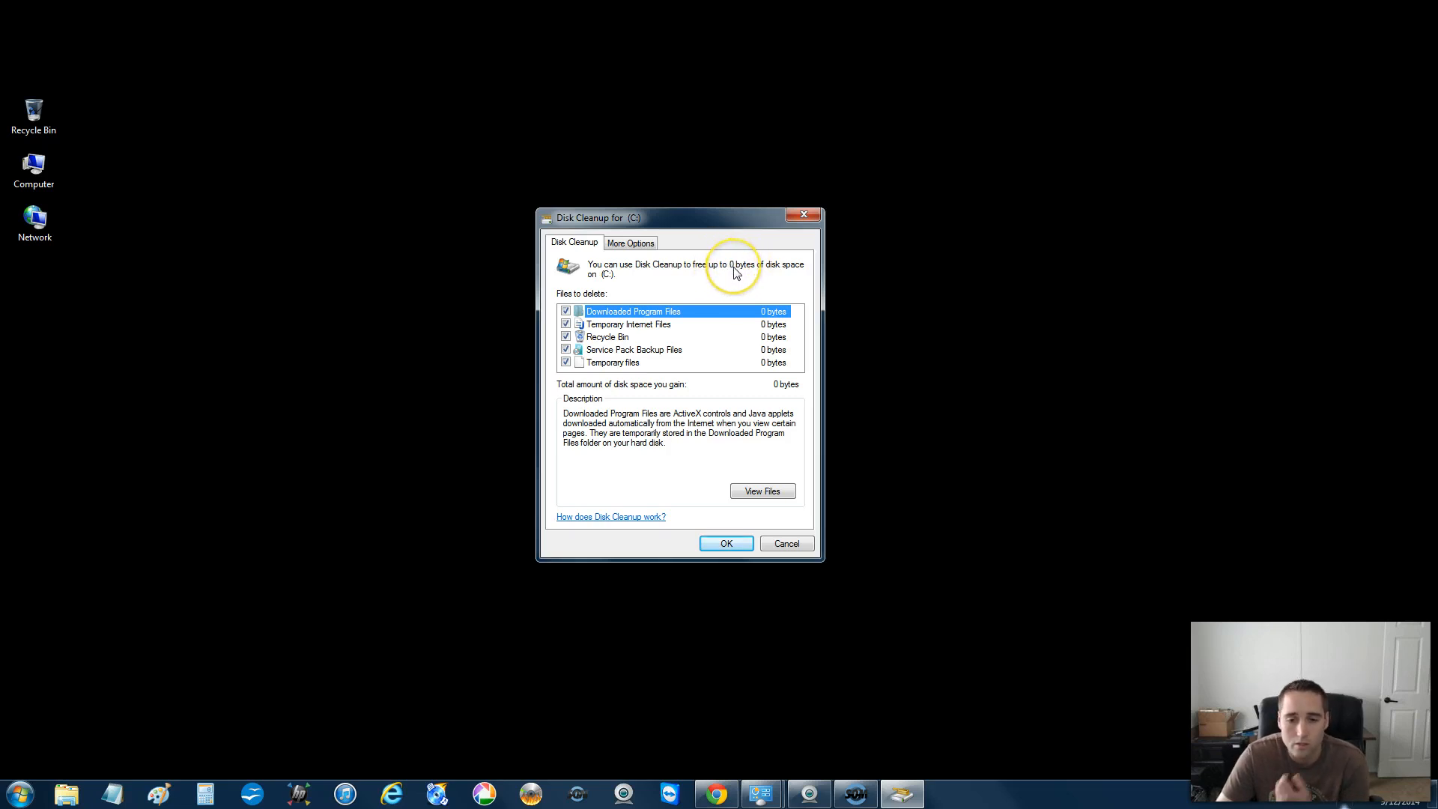
pyautogui.moveTo(592, 273)
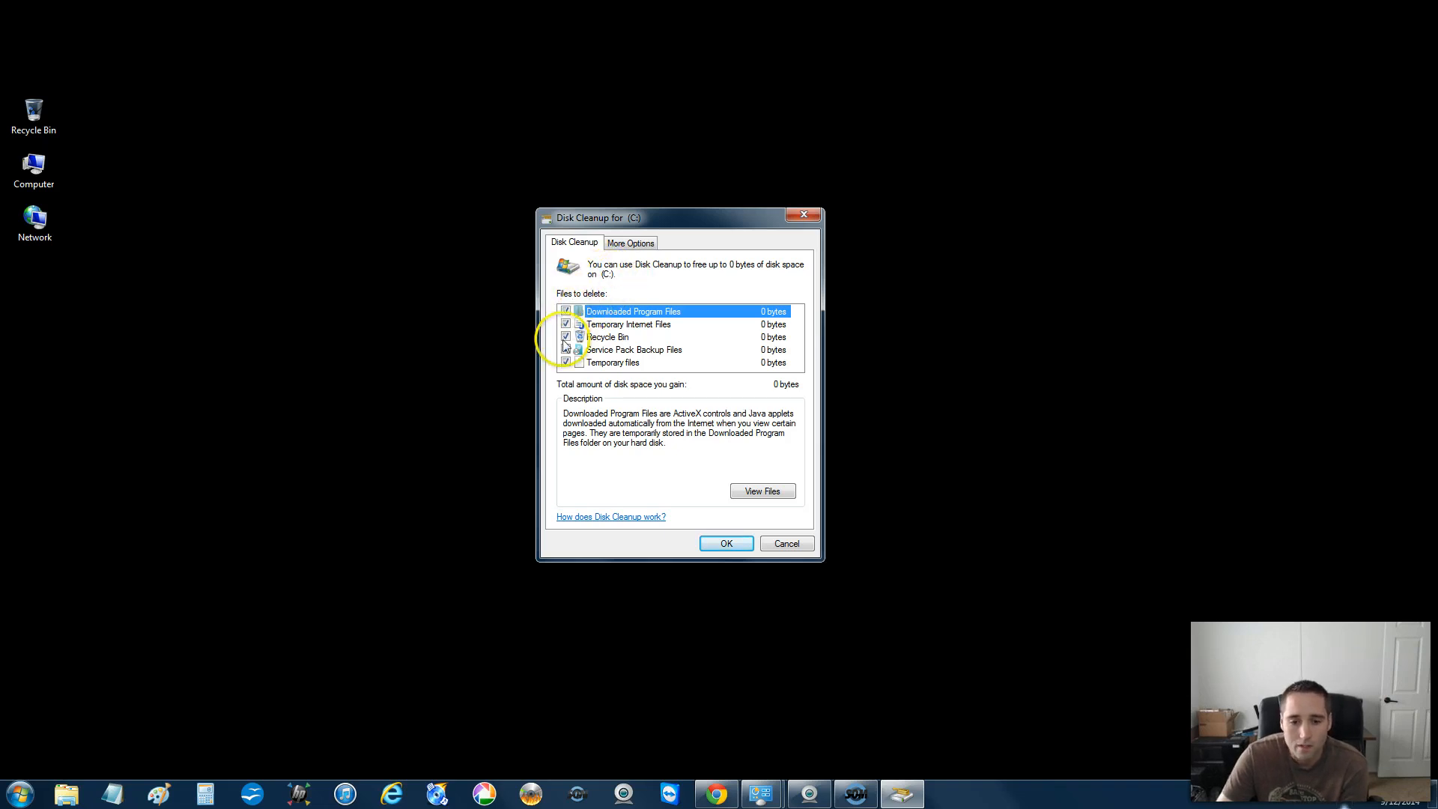
# Accept cleanup of all five checked file categories.
pyautogui.click(726, 543)
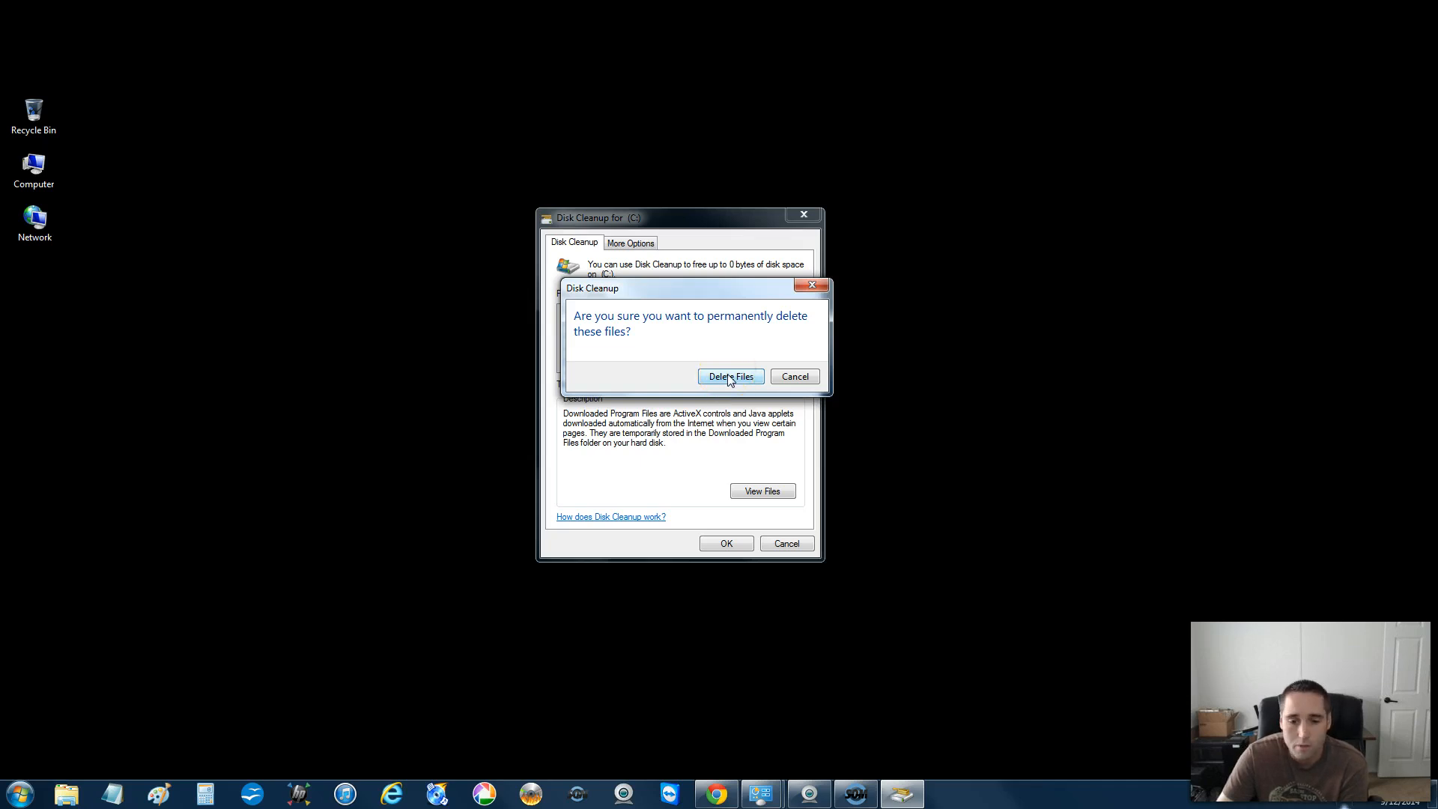
# Confirm Delete Files and let Disk Cleanup finish closing.
pyautogui.click(731, 376)
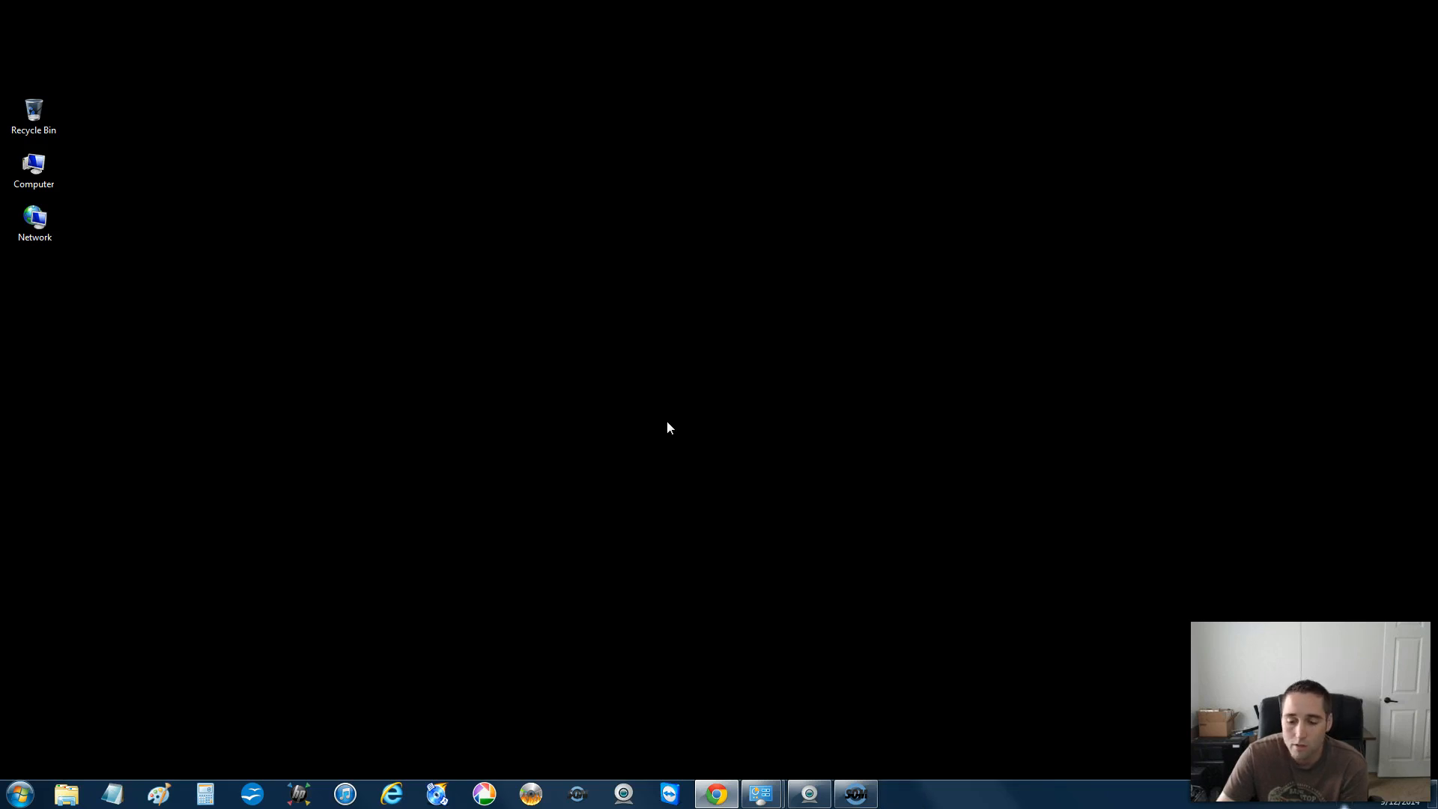
pyautogui.click(699, 420)
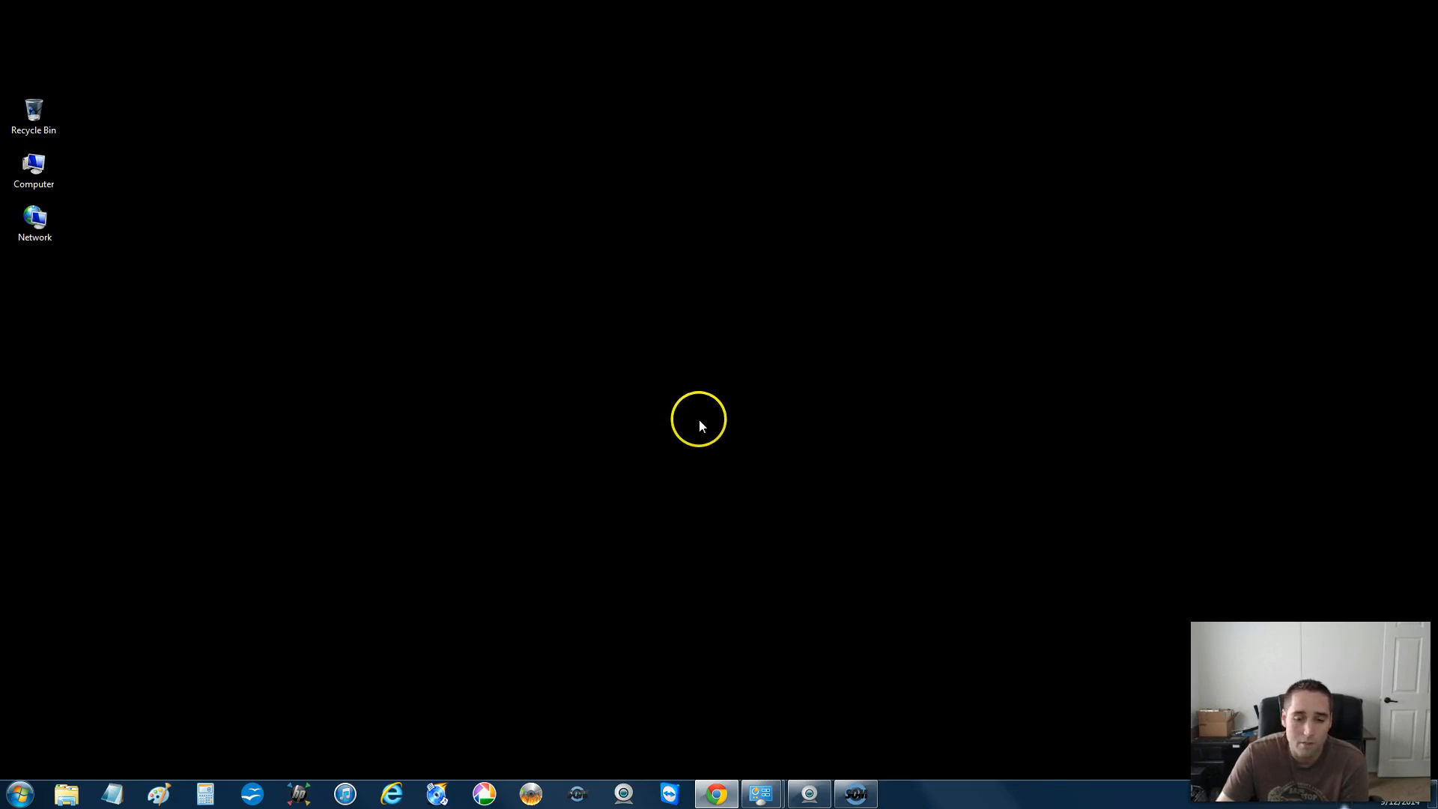
pyautogui.moveTo(724, 388)
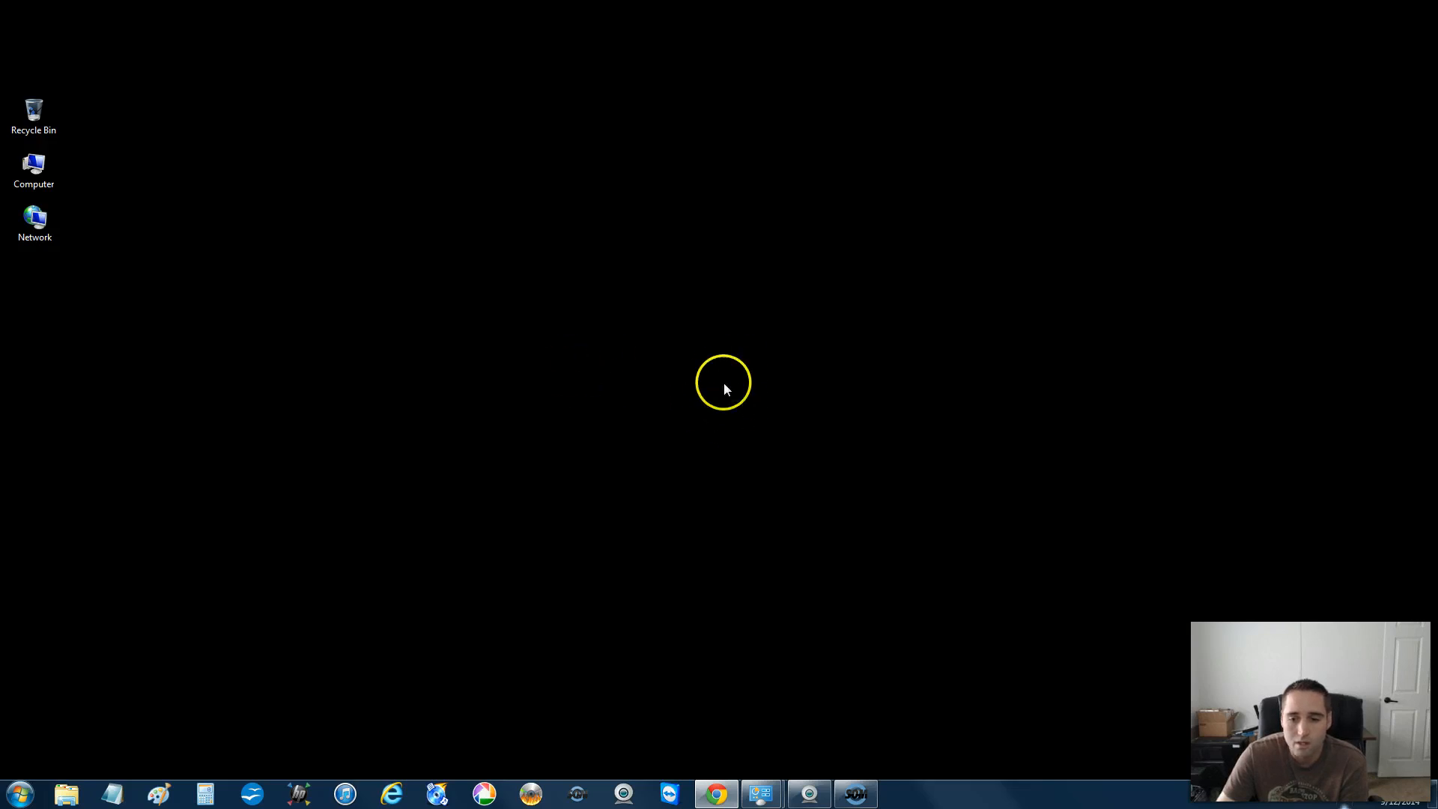